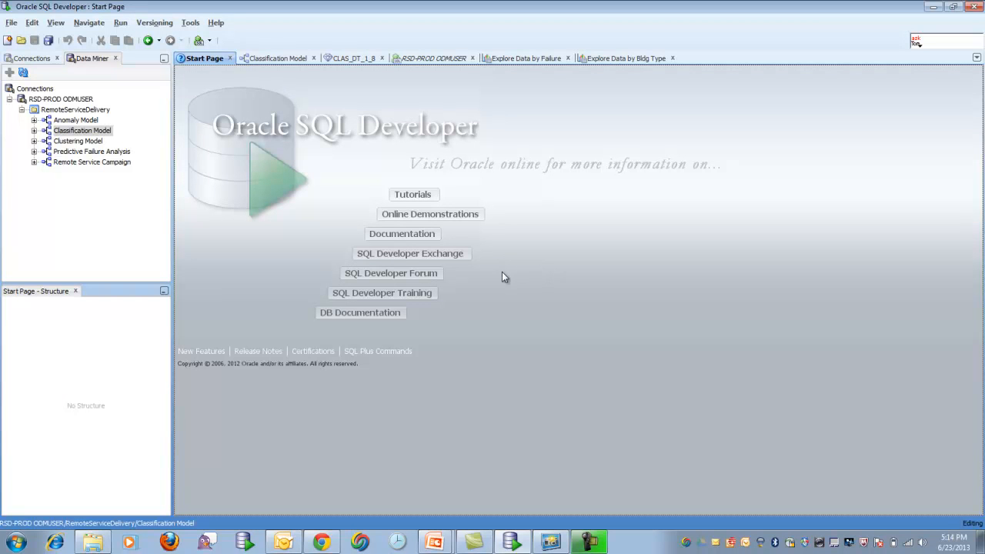
pyautogui.moveTo(249, 142)
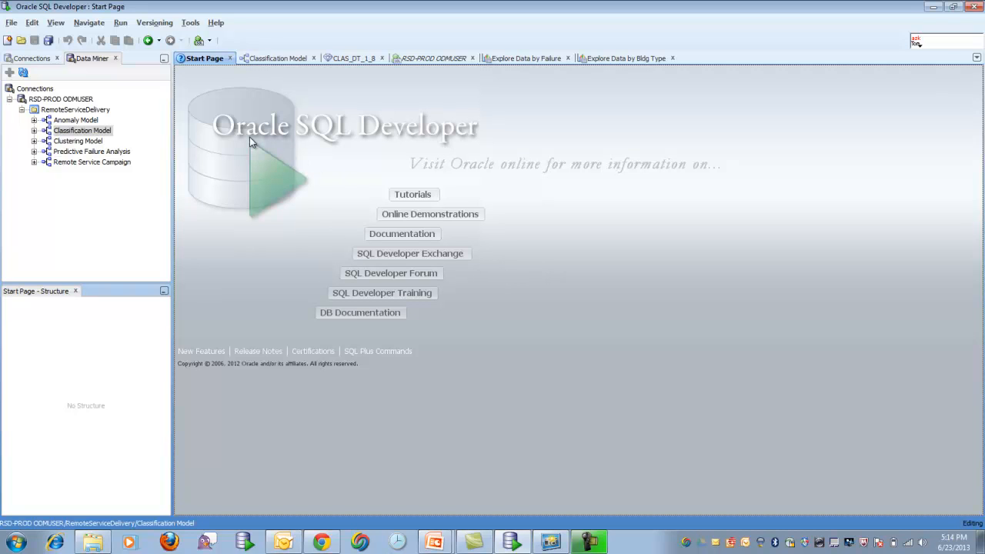
pyautogui.moveTo(384, 133)
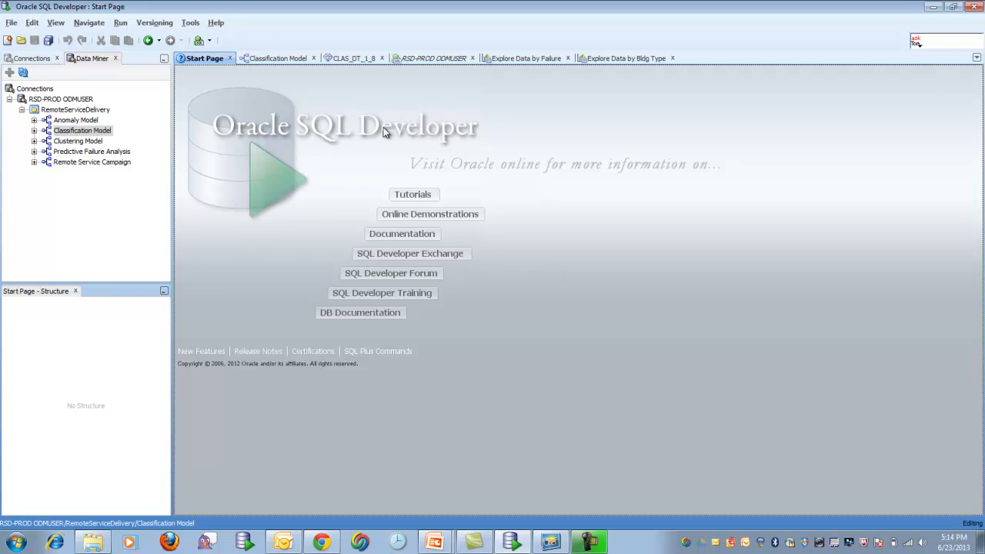
pyautogui.moveTo(238, 82)
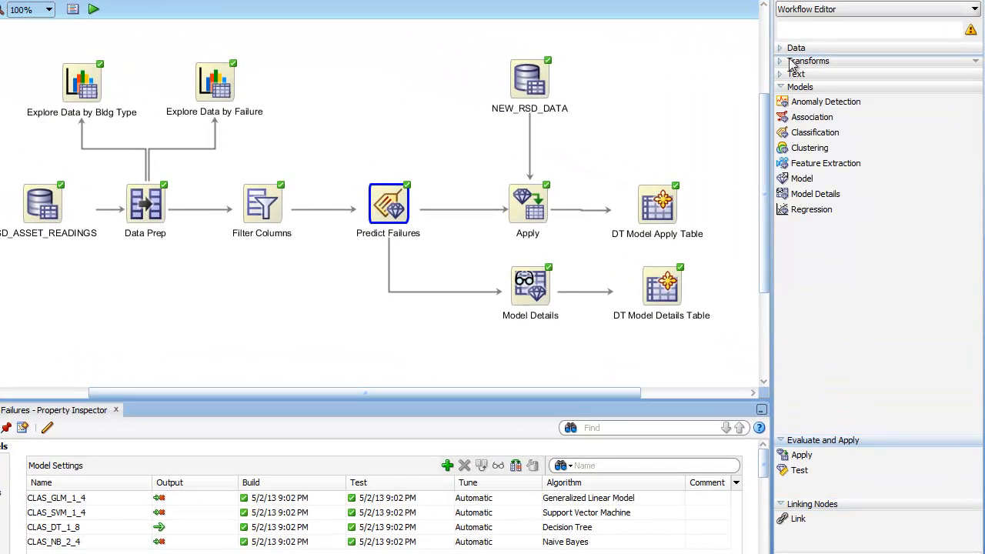
# Step: Expand the Text, Data and Transforms node categories in the Workflow Editor palette
pyautogui.click(795, 74)
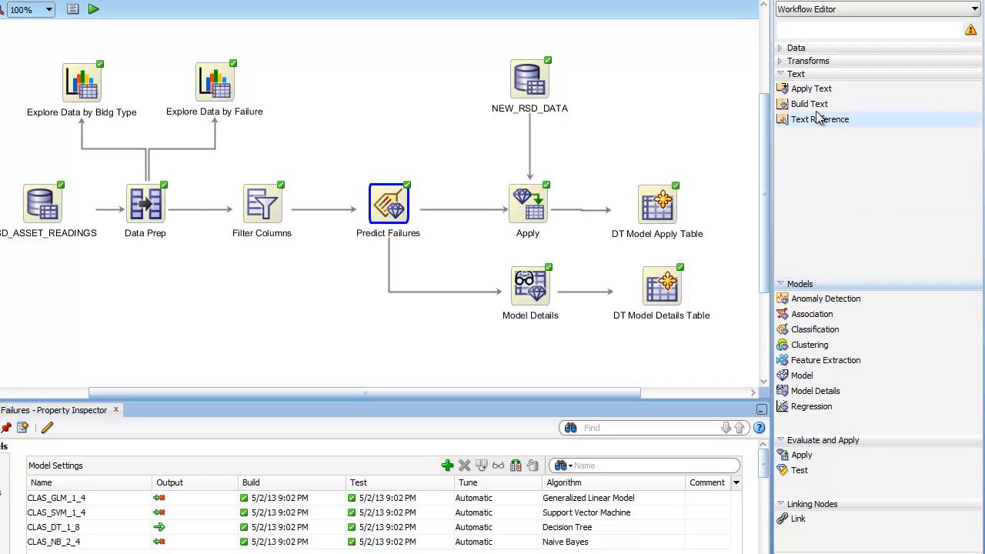
pyautogui.click(808, 60)
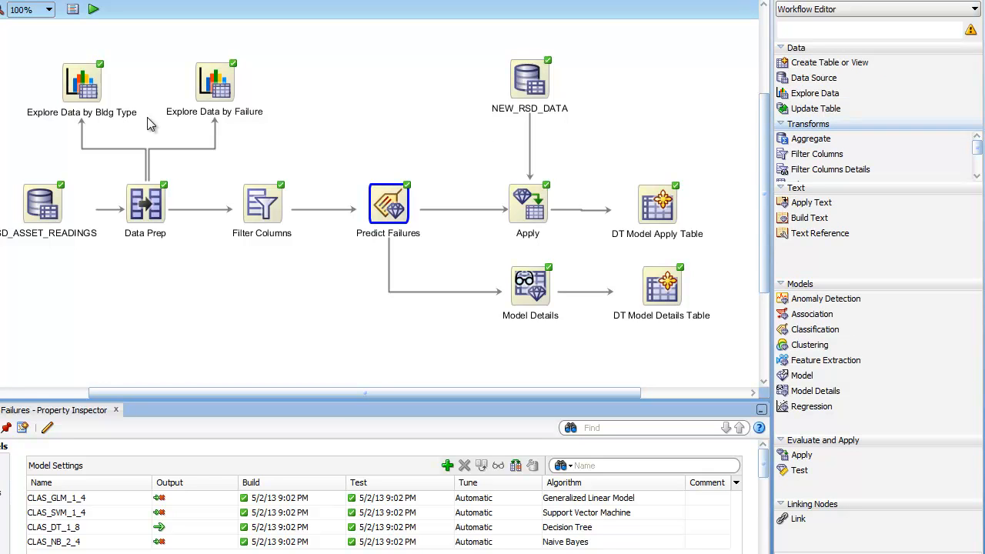
# Step: View the RSD_ASSET_READINGS source rows, highlighting the ASSET_ID and COMPINSRVC columns
pyautogui.rightClick(43, 203)
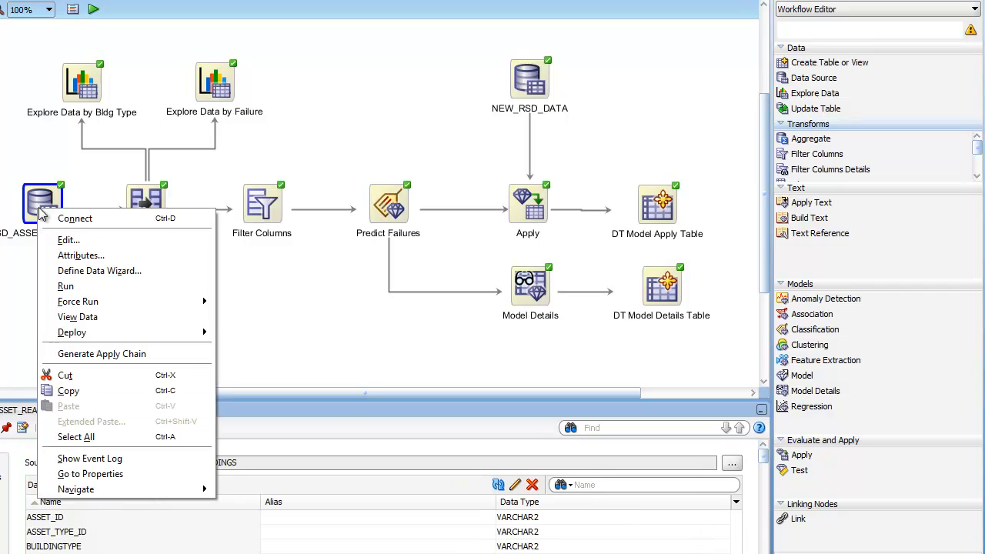
pyautogui.click(77, 317)
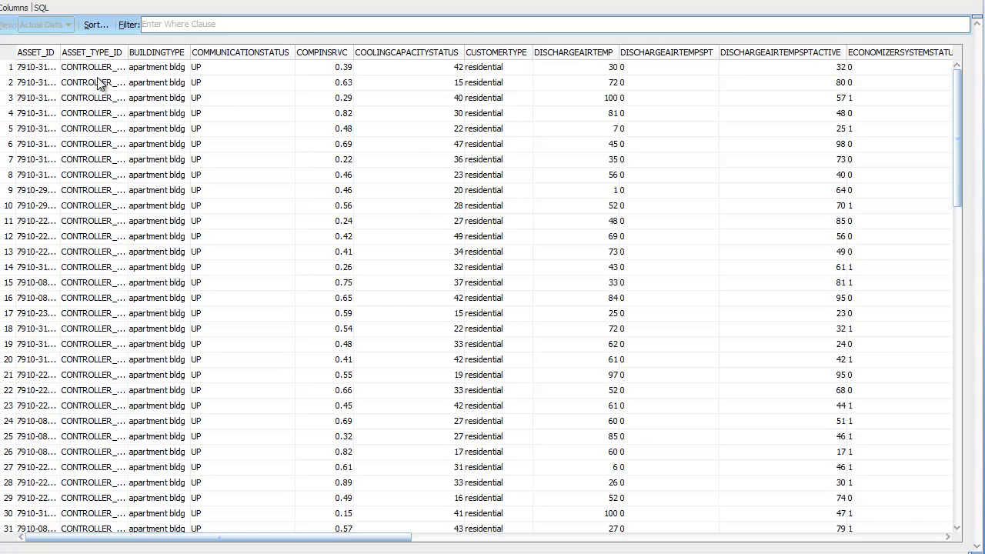
pyautogui.click(91, 53)
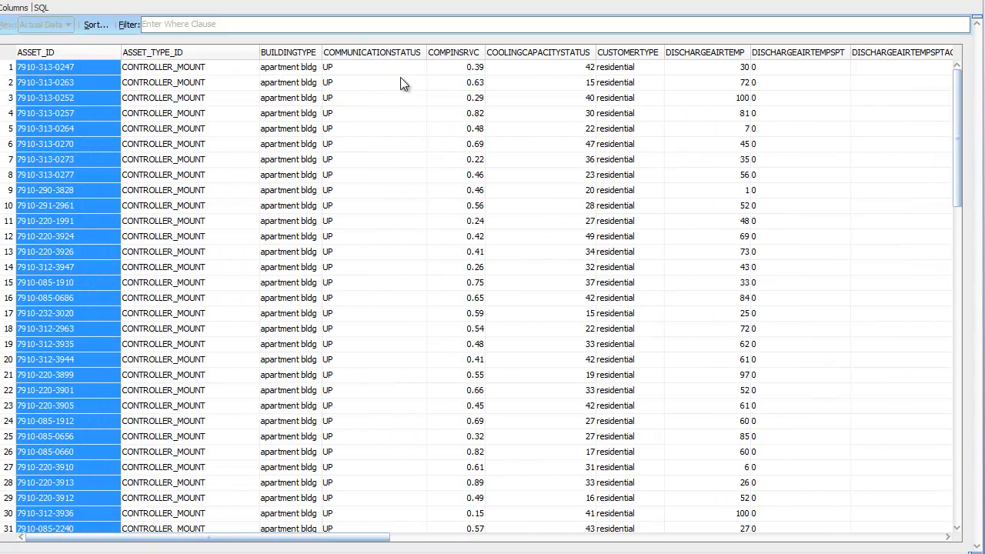
pyautogui.click(453, 52)
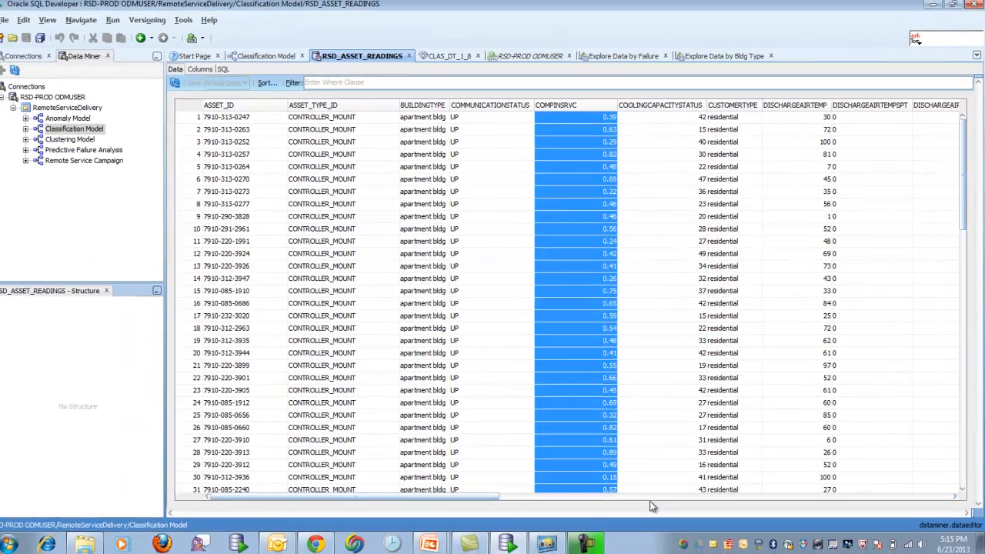
pyautogui.hscroll(3)
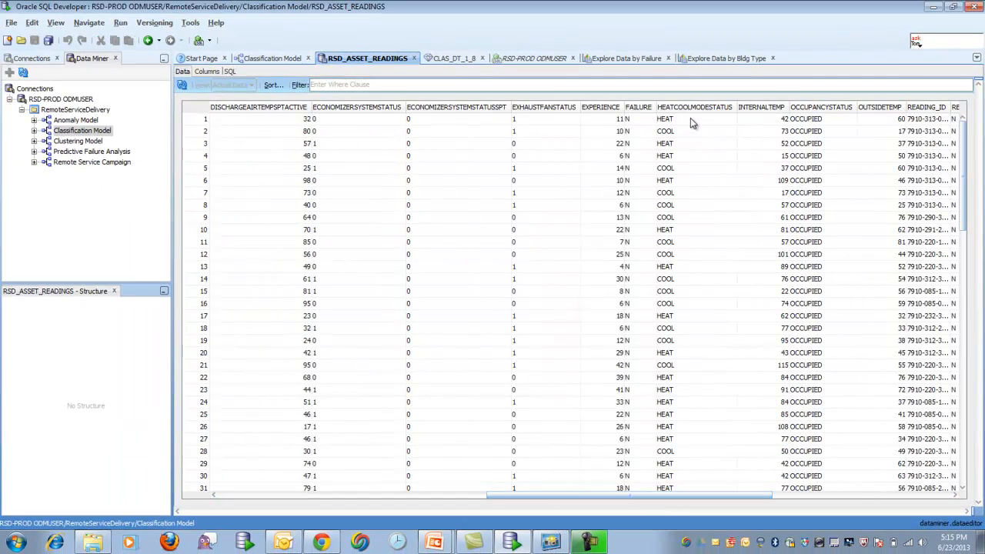
pyautogui.moveTo(692, 115)
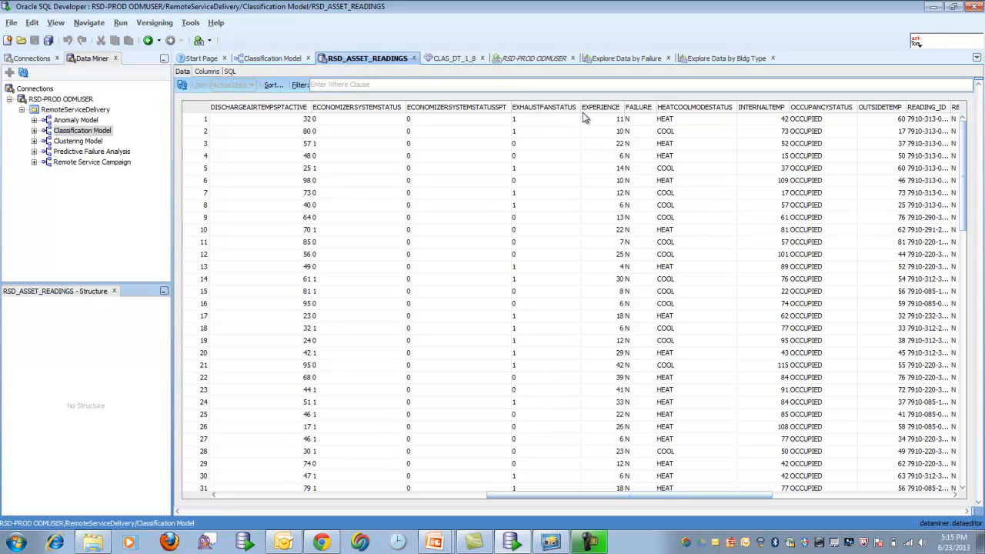
pyautogui.moveTo(618, 114)
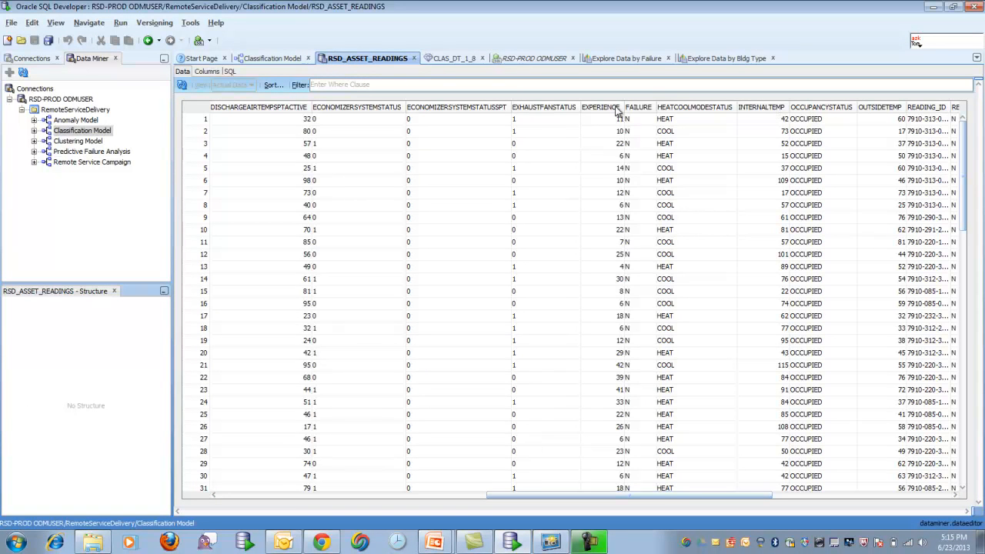
# Step: Review the source's column data types and generated SQL, then return to the workflow
pyautogui.click(206, 70)
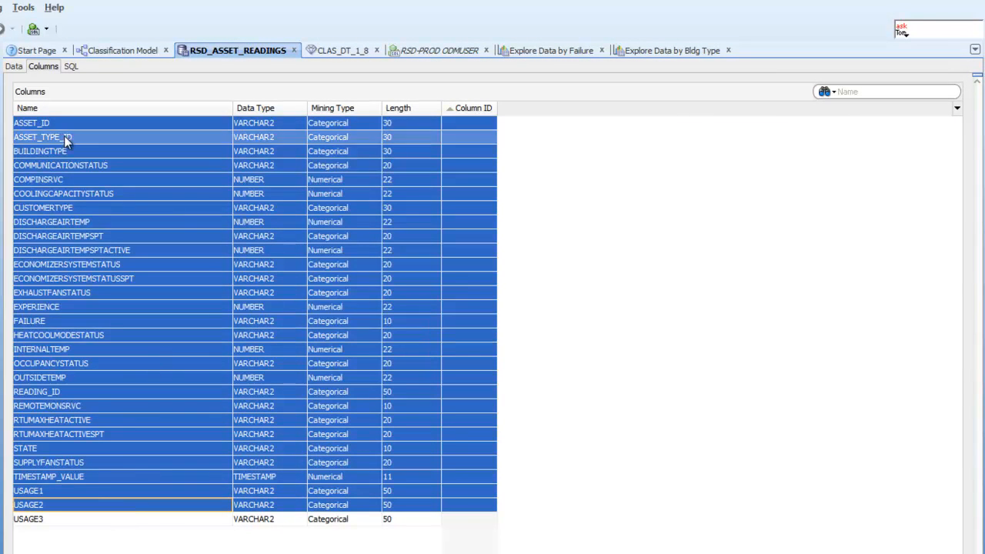
pyautogui.click(71, 66)
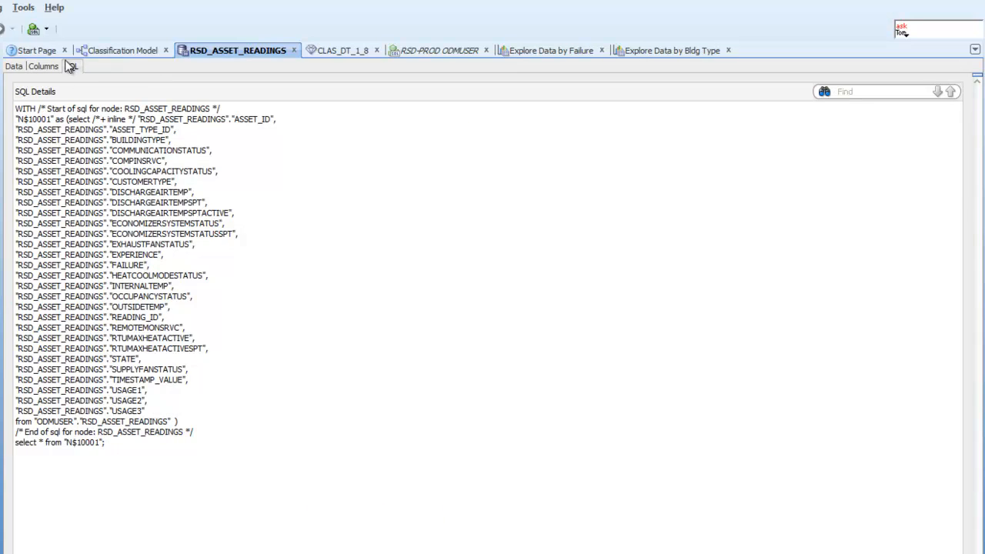
pyautogui.click(123, 49)
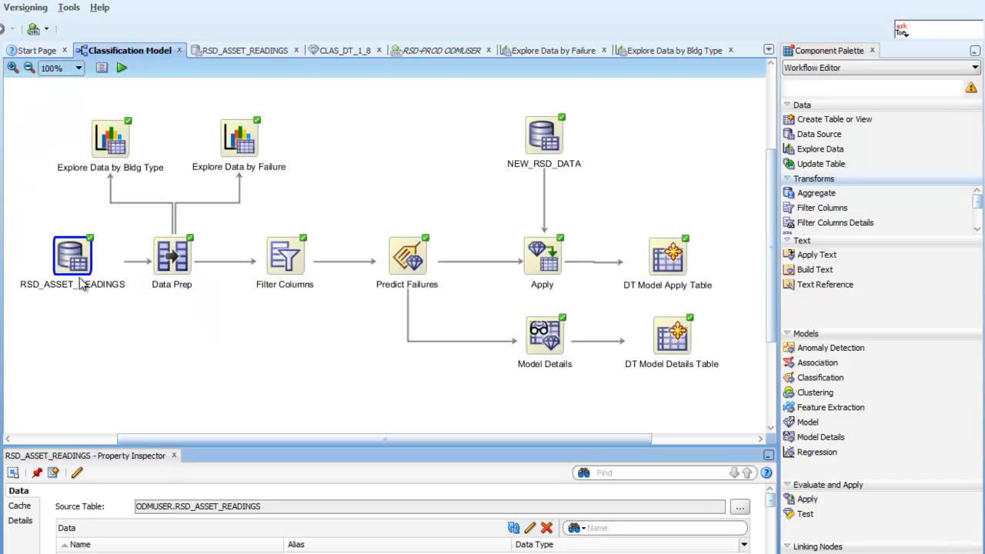
pyautogui.moveTo(173, 264)
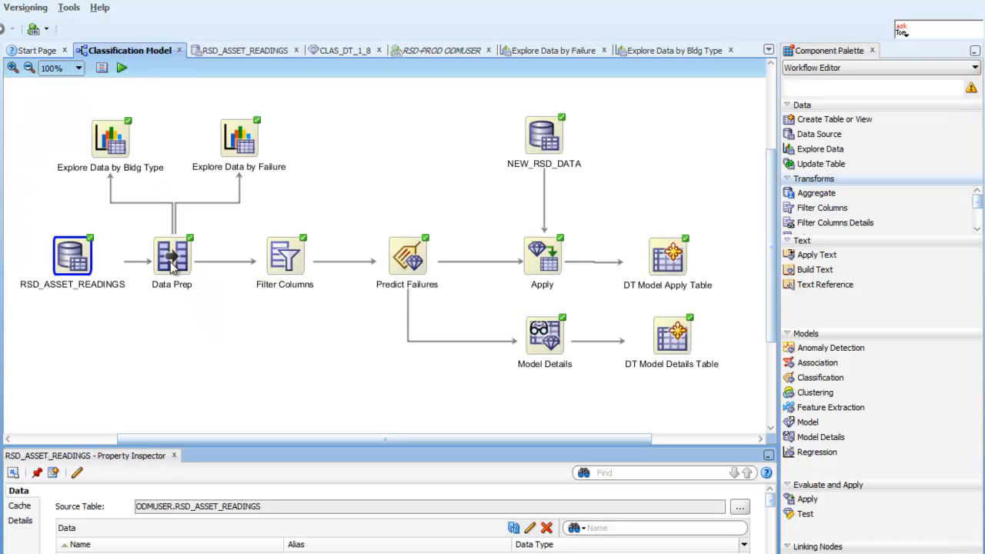
pyautogui.click(172, 256)
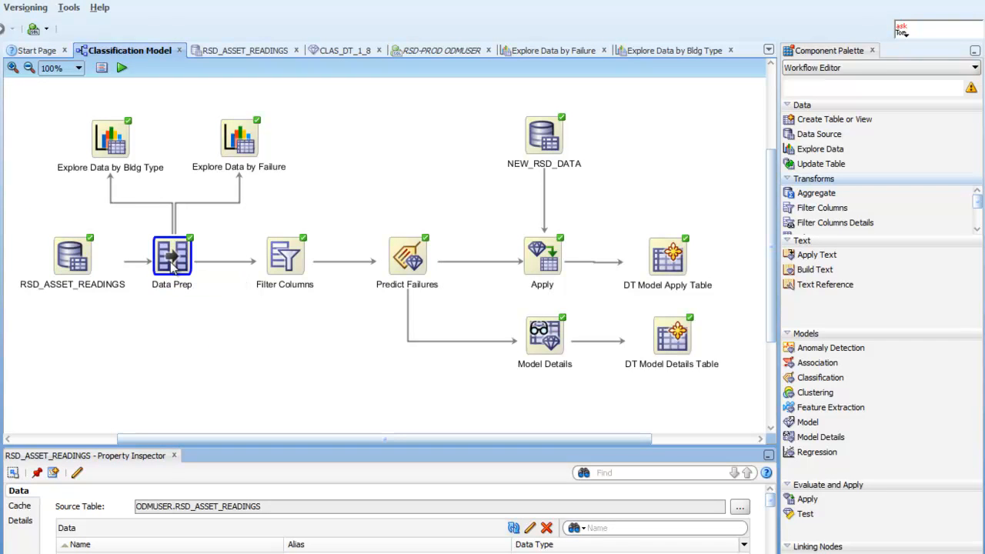
pyautogui.doubleClick(173, 255)
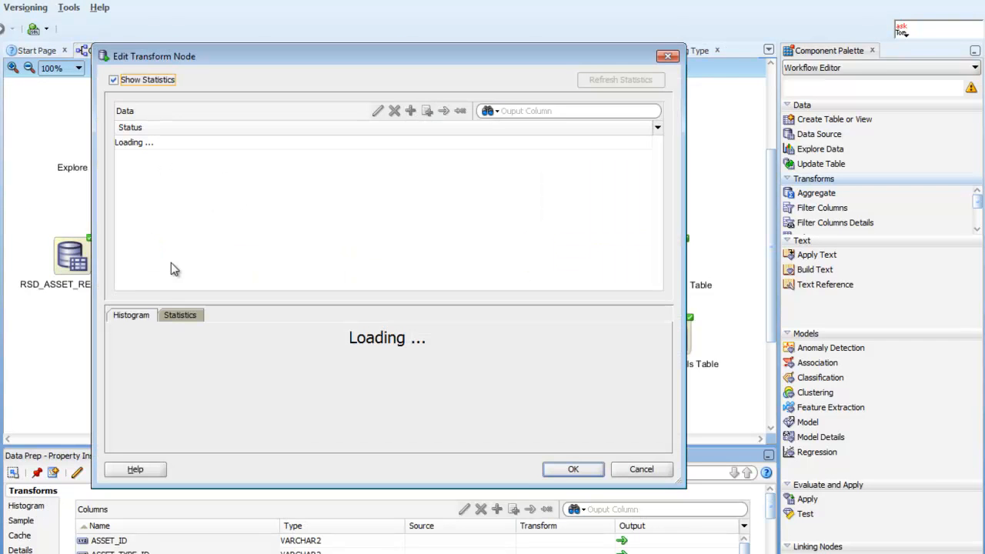
pyautogui.moveTo(268, 327)
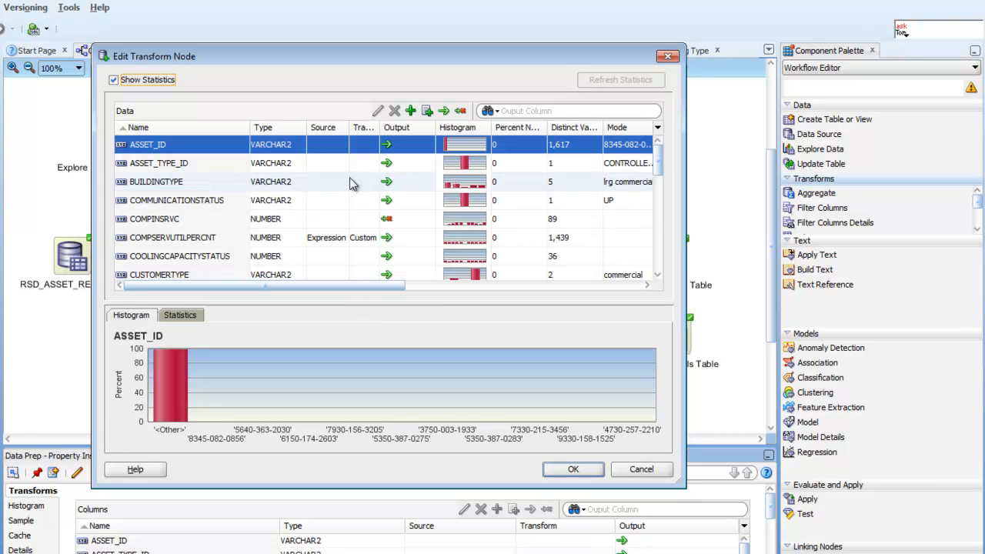
pyautogui.moveTo(267, 237)
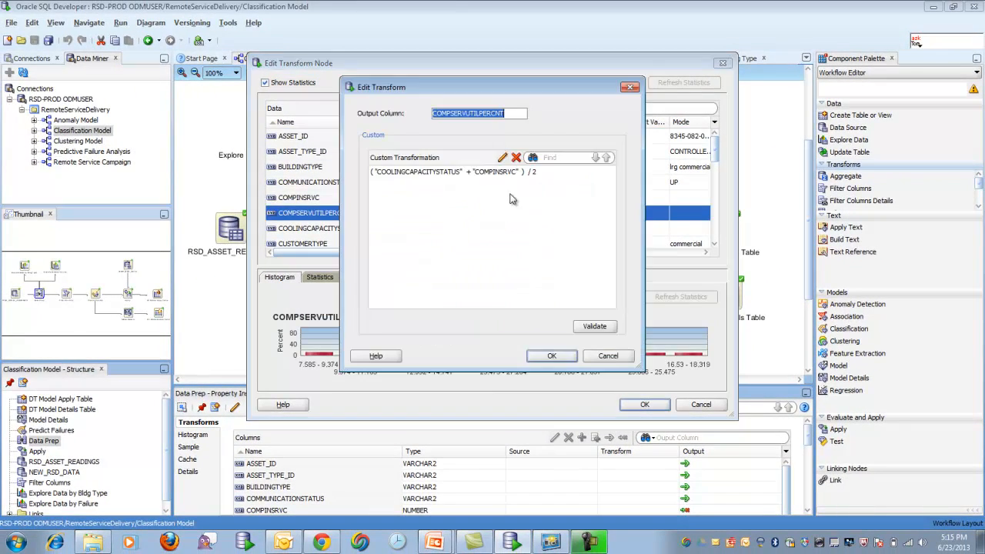
pyautogui.moveTo(521, 206)
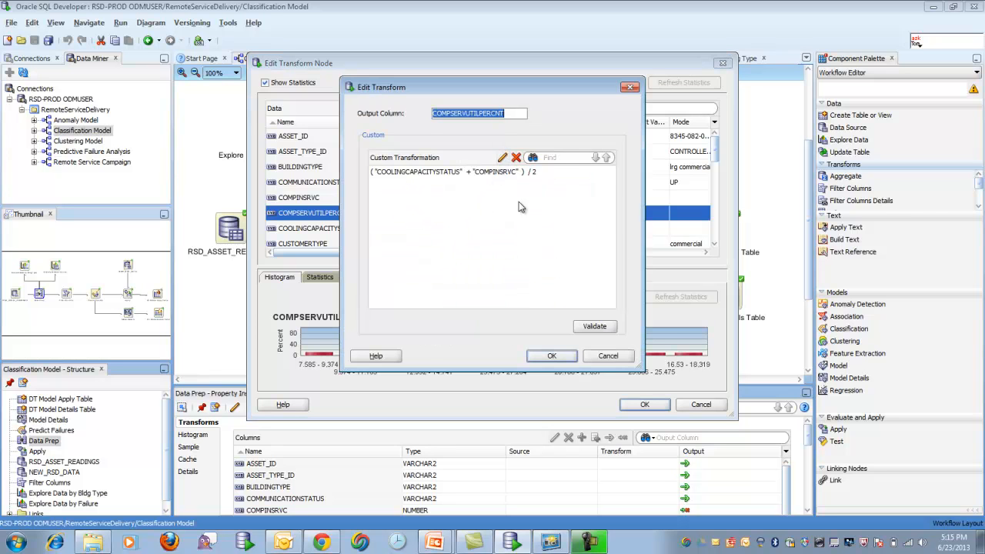
pyautogui.click(502, 157)
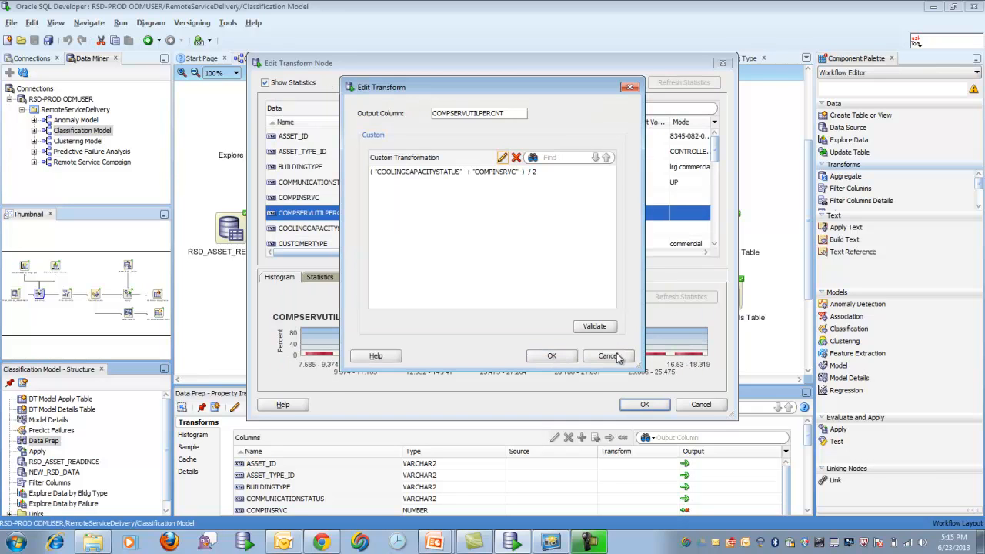
pyautogui.click(608, 356)
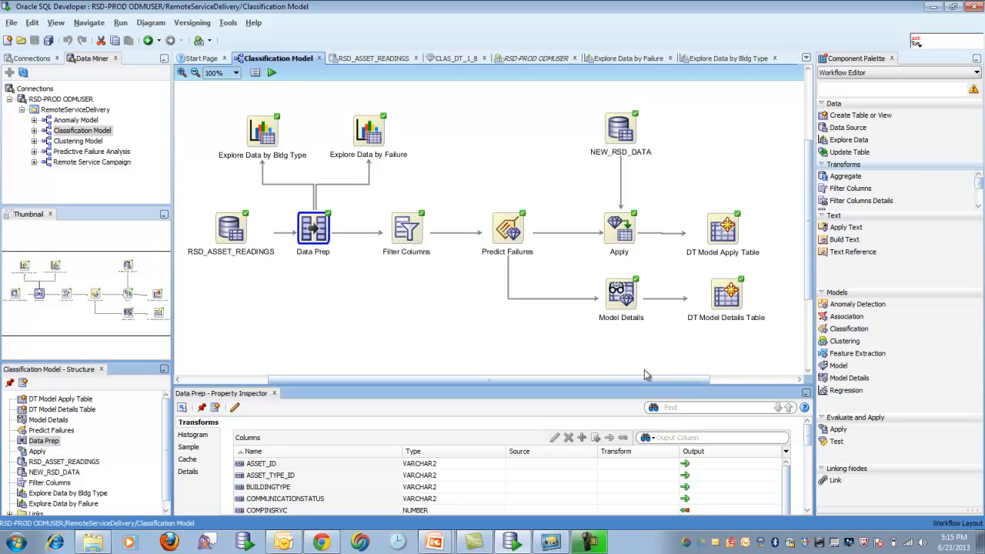
pyautogui.moveTo(353, 257)
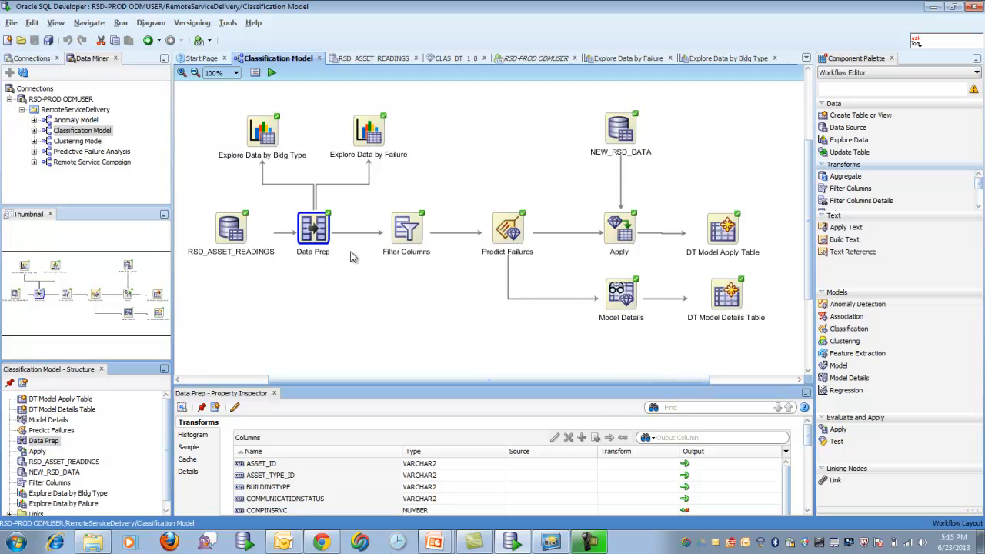
# Step: Review Explore Data by Bldg Type statistics for DISCHARGEAIRTEMP, ASSET_TYPE_ID and DISCHARGEAIRTEMPSPTACTIVE
pyautogui.click(262, 131)
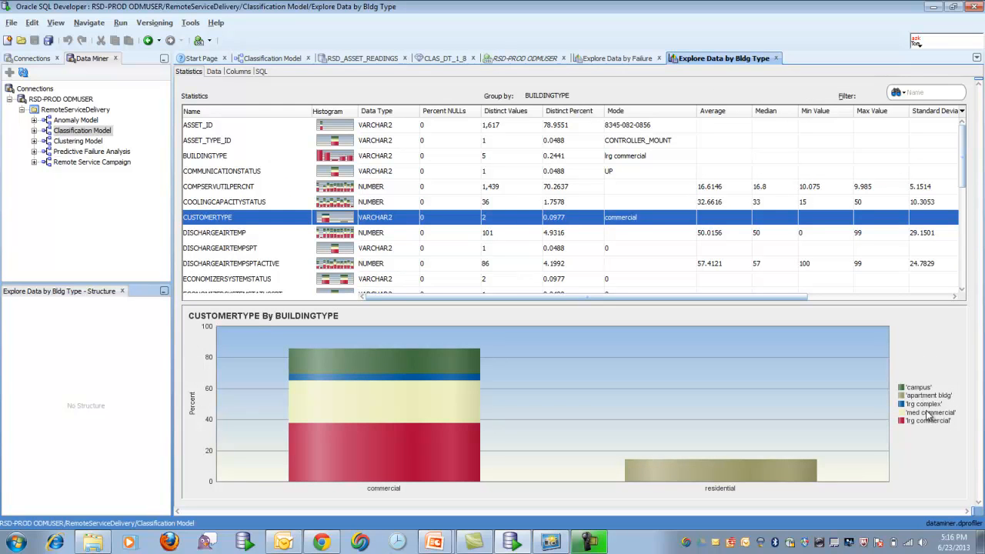
pyautogui.moveTo(926, 428)
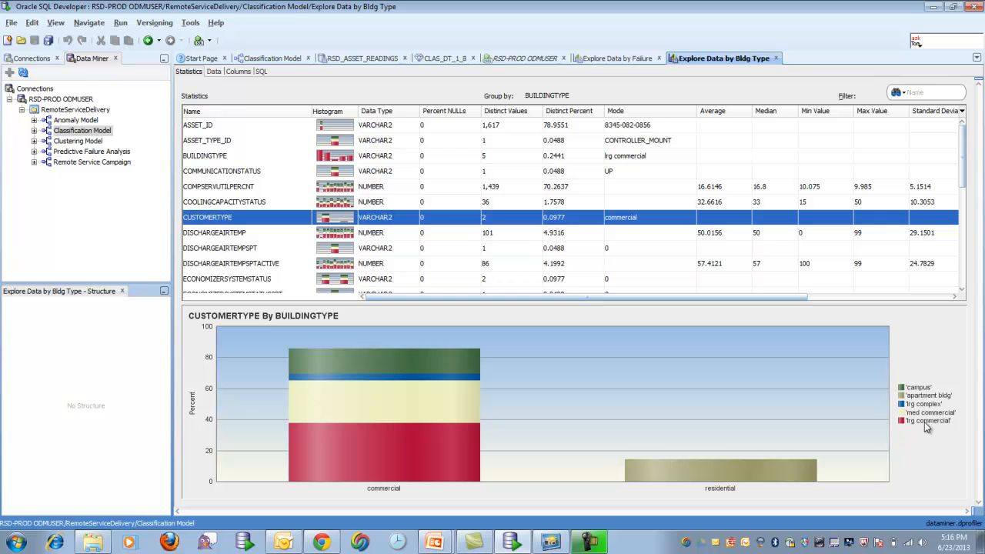
pyautogui.moveTo(920, 404)
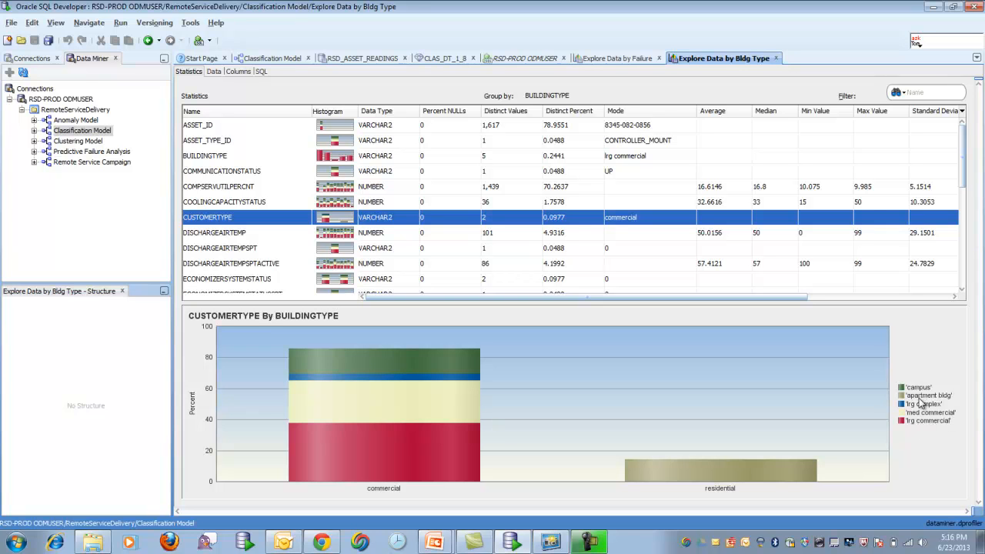
pyautogui.click(214, 232)
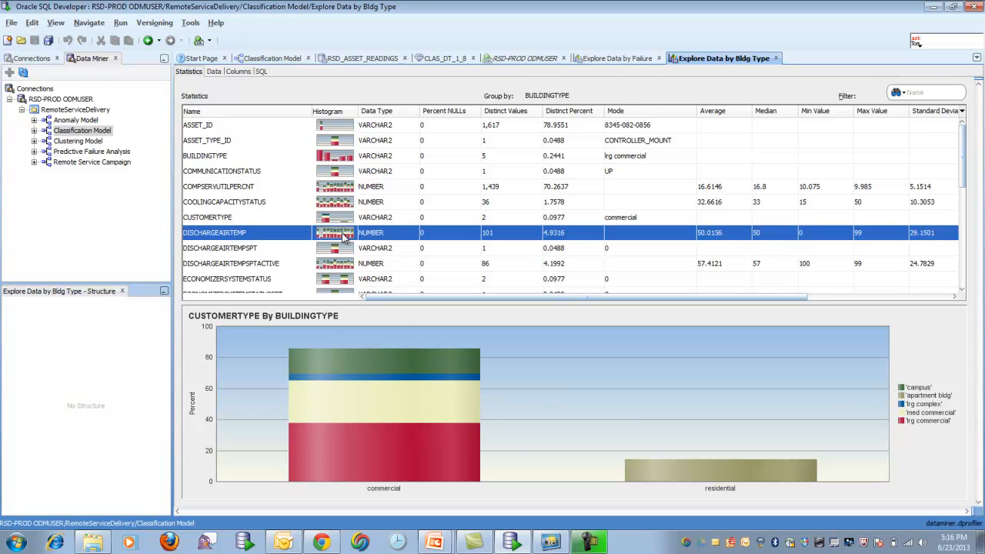
pyautogui.click(206, 140)
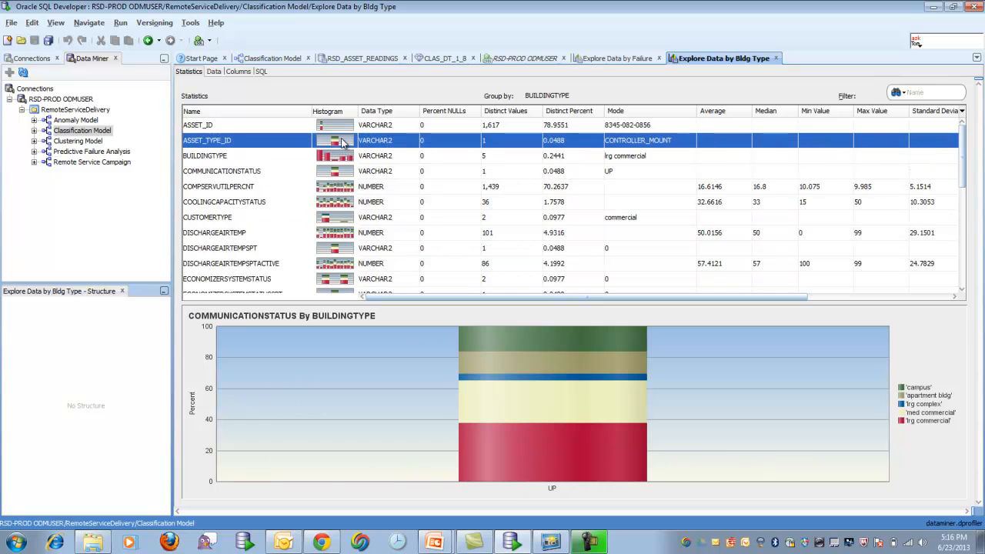
pyautogui.click(231, 263)
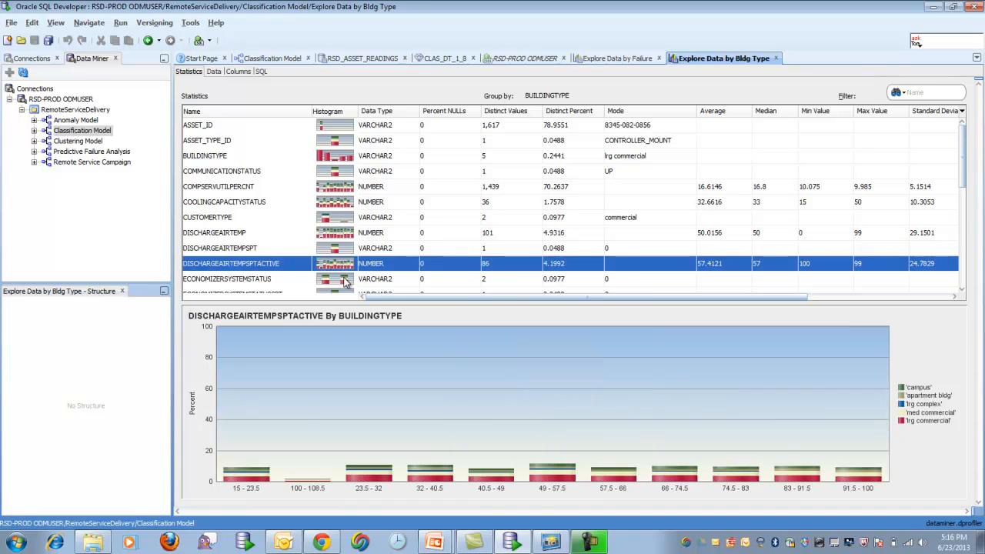
pyautogui.click(214, 71)
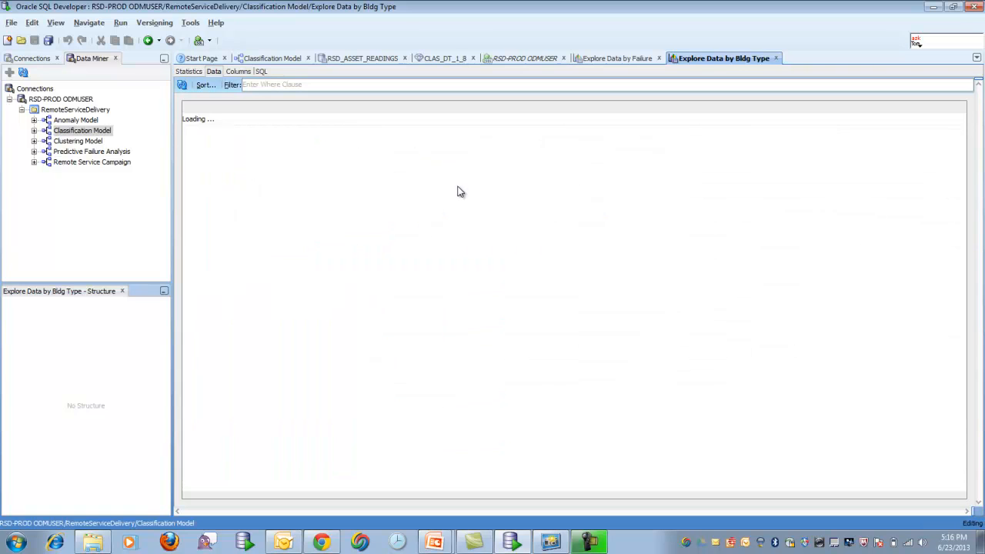
pyautogui.moveTo(462, 200)
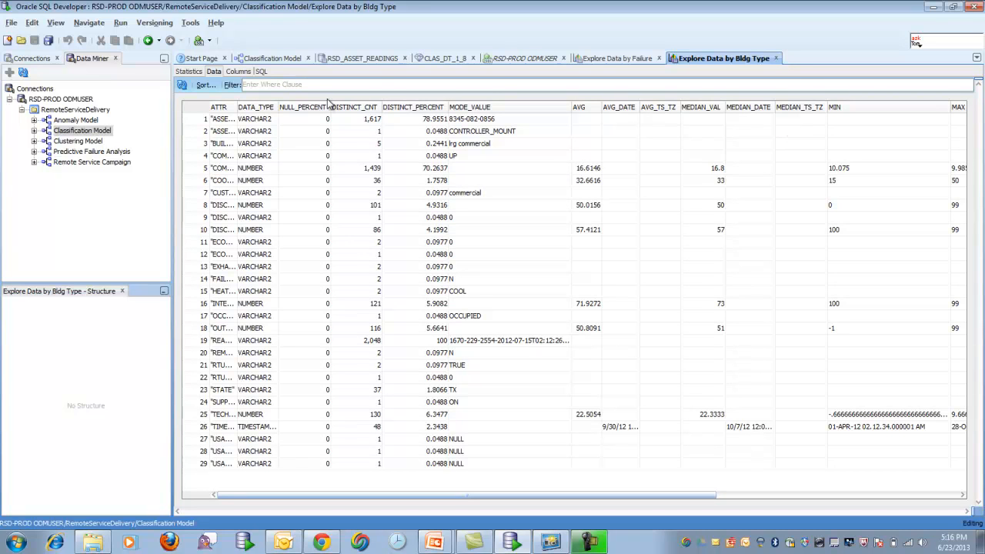
# Step: Check the exploration's SQL and the Explore Data by Failure results, then return to the workflow
pyautogui.click(262, 71)
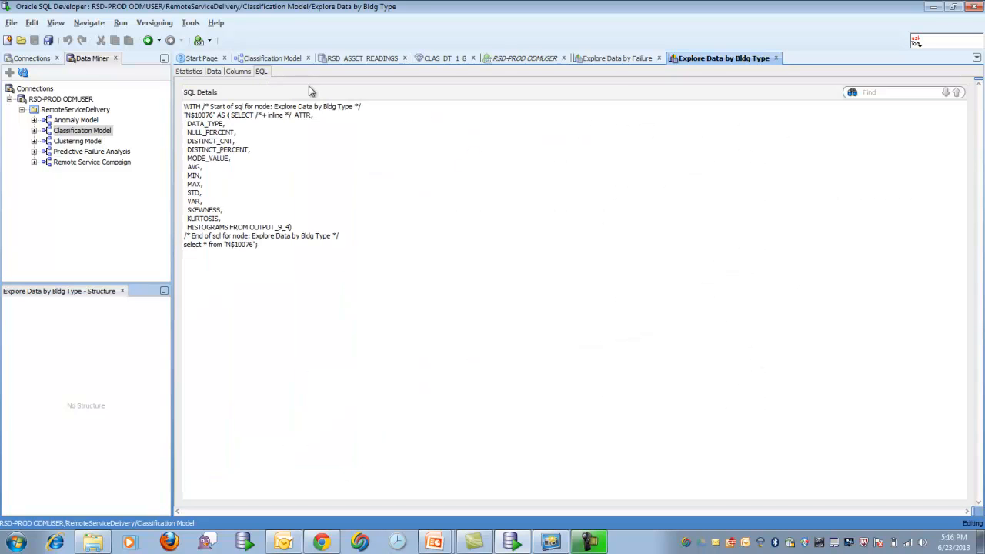
pyautogui.click(619, 58)
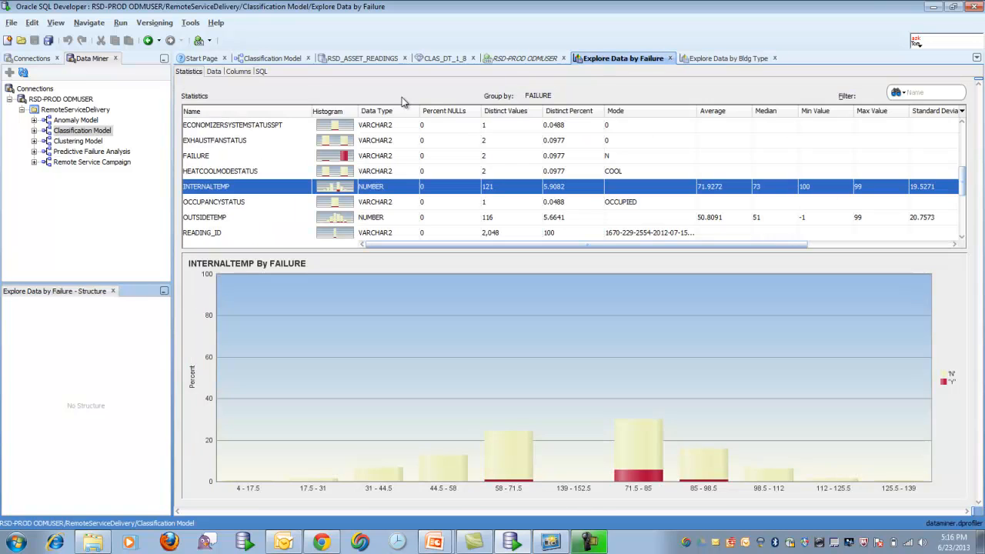
pyautogui.click(277, 59)
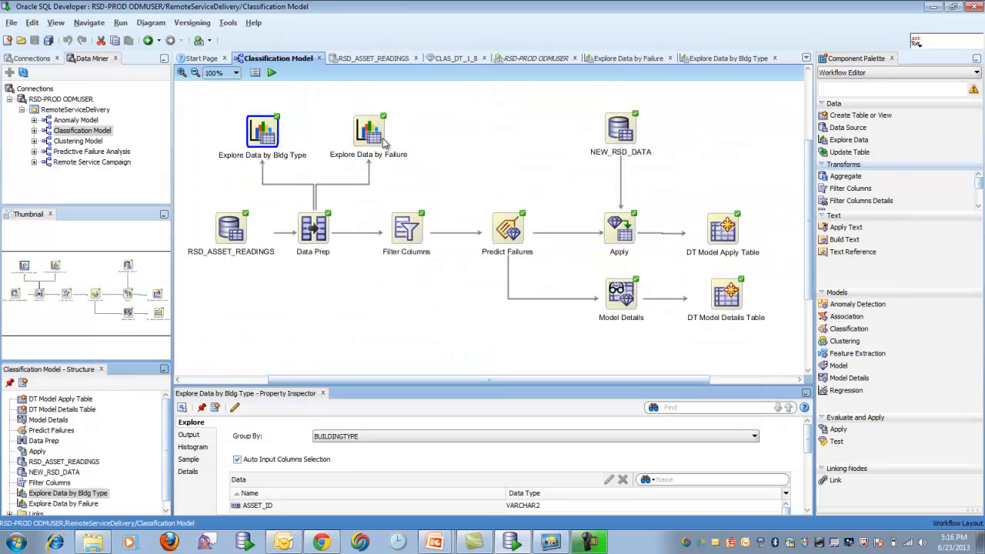
pyautogui.rightClick(368, 130)
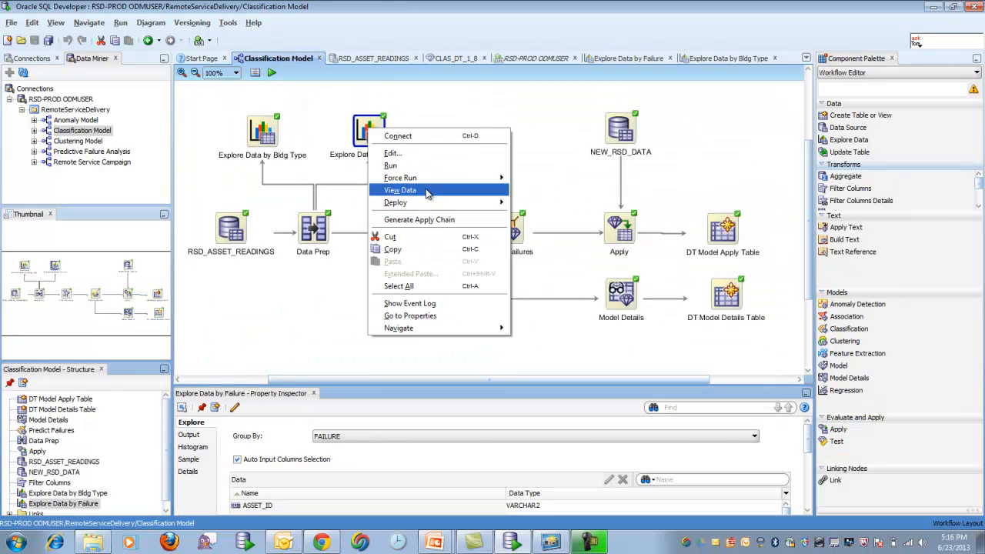
pyautogui.click(400, 191)
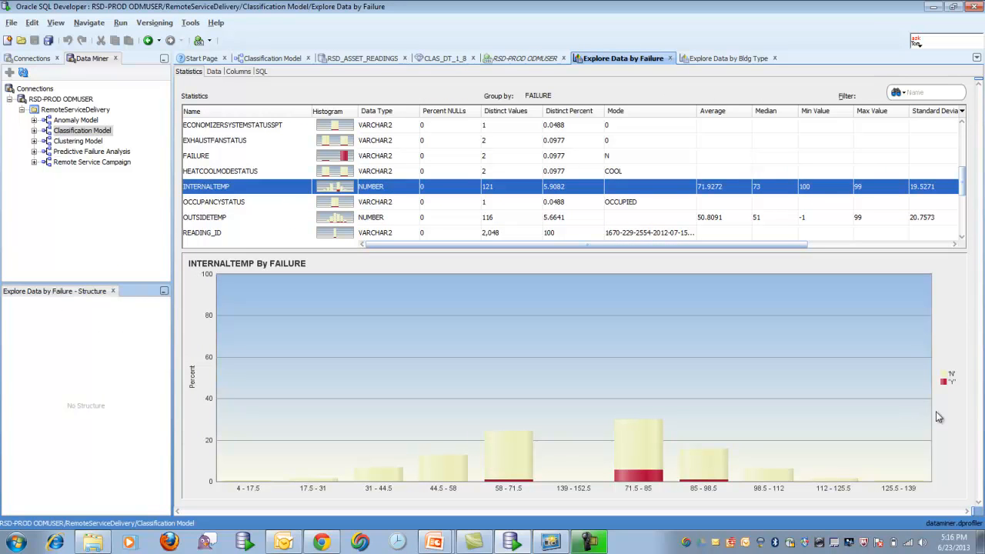
pyautogui.moveTo(955, 385)
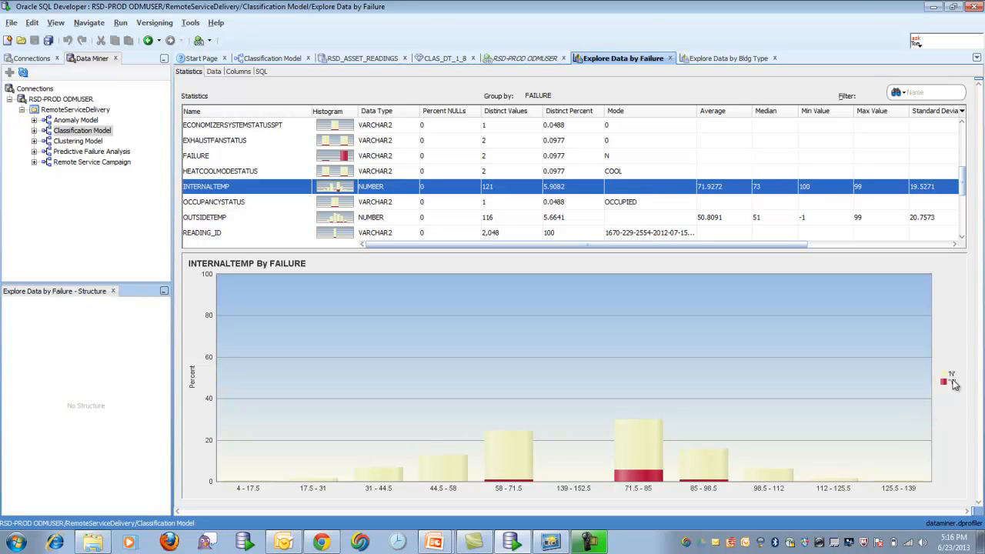
pyautogui.moveTo(954, 388)
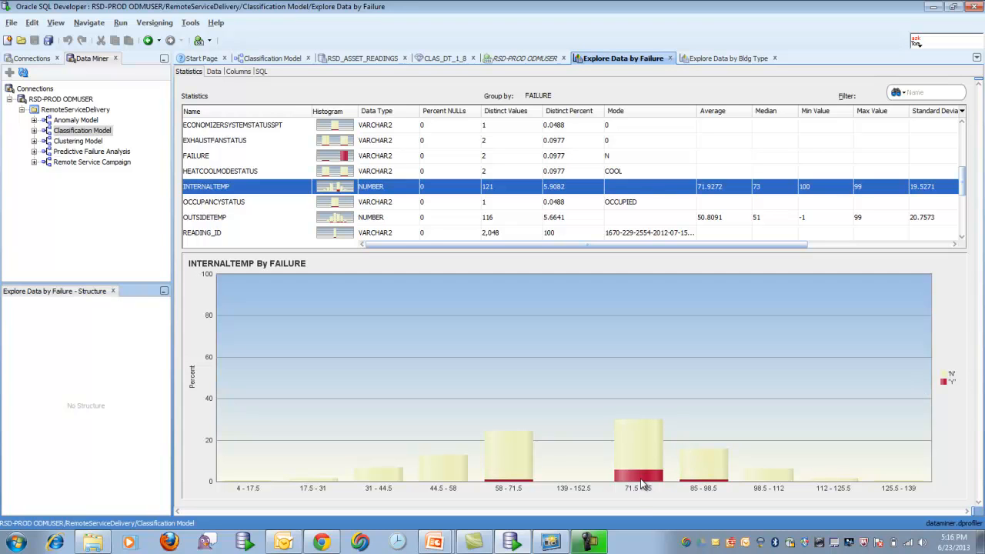
pyautogui.moveTo(640, 480)
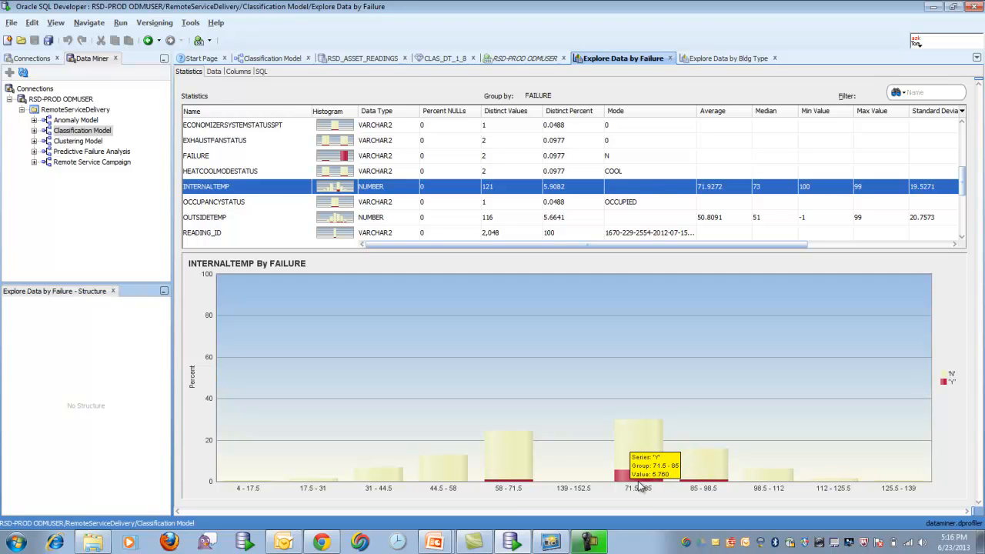
pyautogui.moveTo(628, 493)
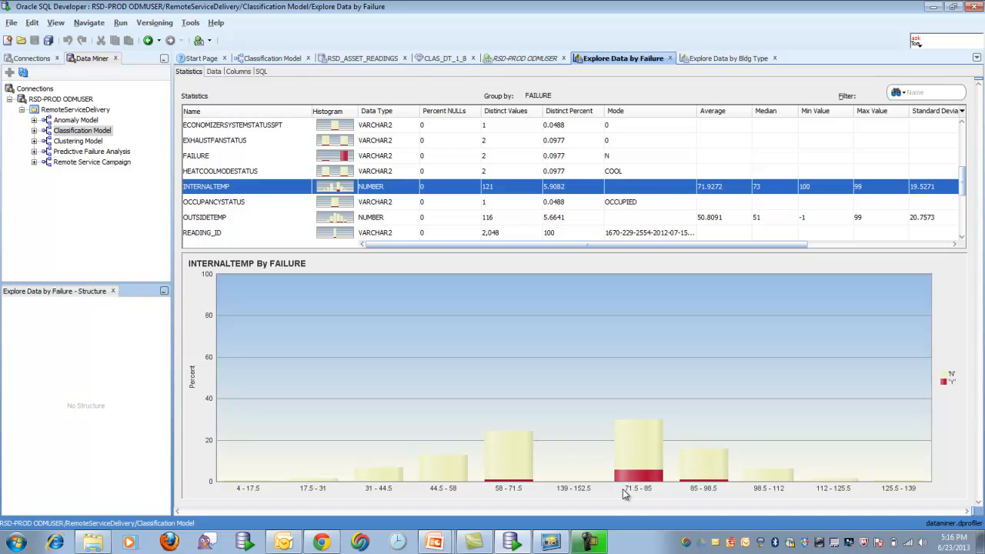
pyautogui.moveTo(341, 228)
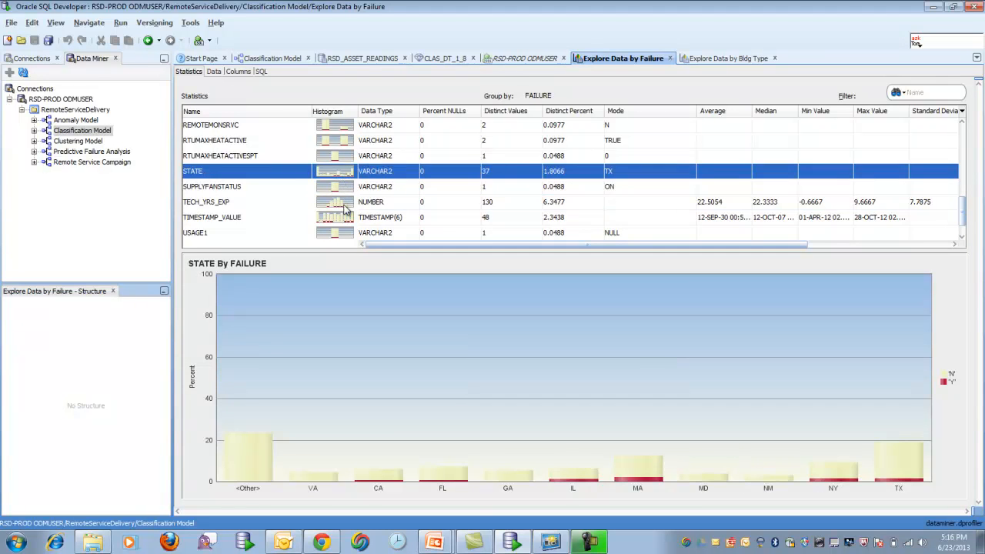
pyautogui.click(212, 186)
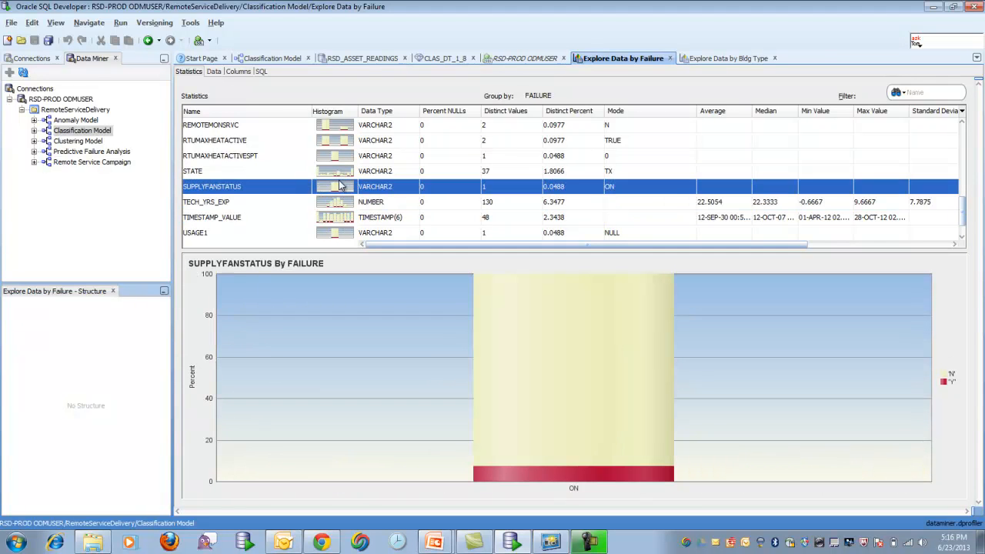
pyautogui.scroll(-3)
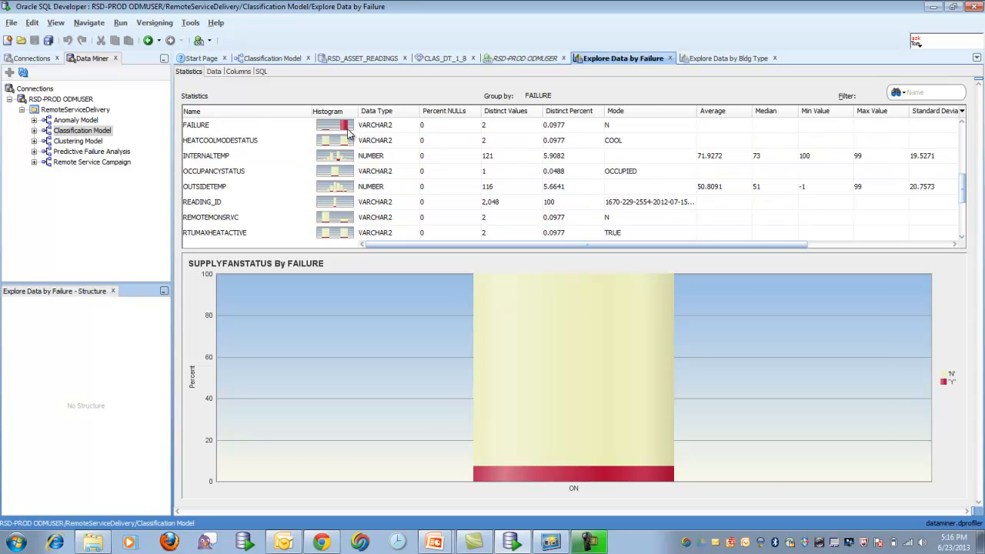
pyautogui.click(195, 125)
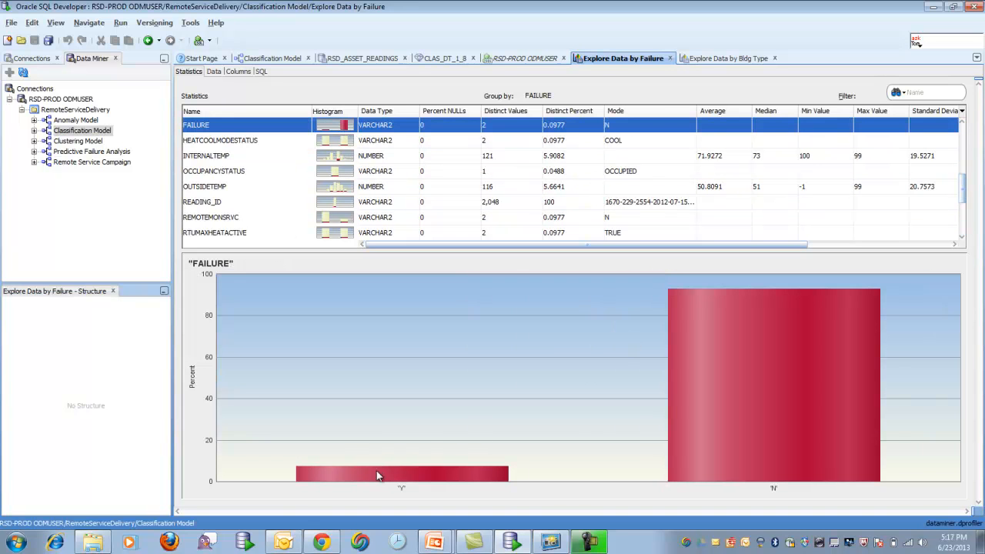
pyautogui.moveTo(400, 474)
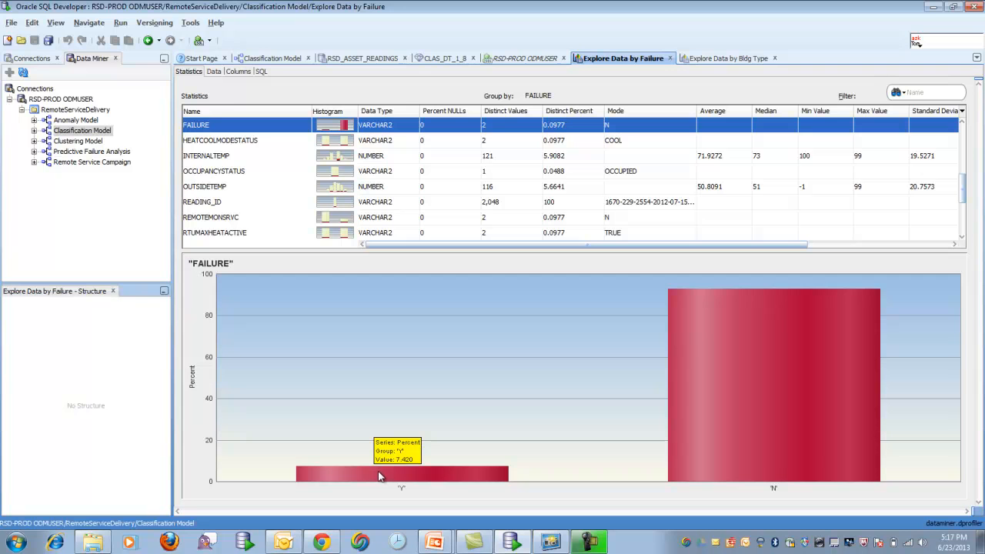
pyautogui.moveTo(323, 203)
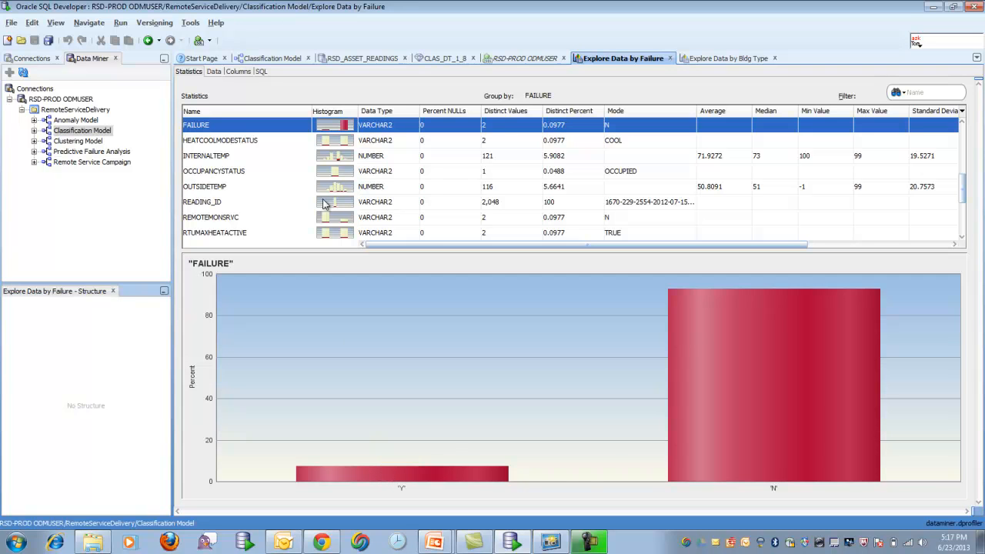
pyautogui.click(206, 155)
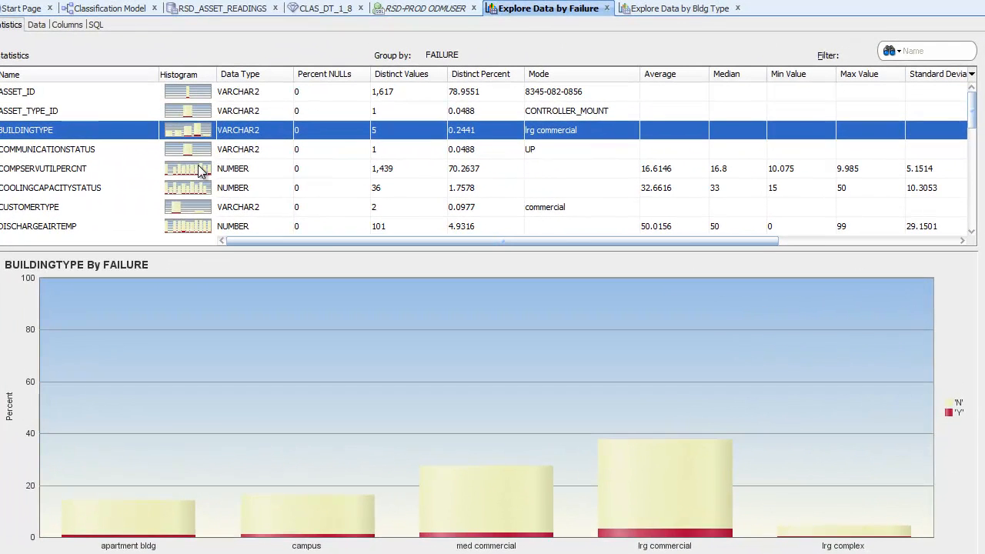
pyautogui.click(43, 168)
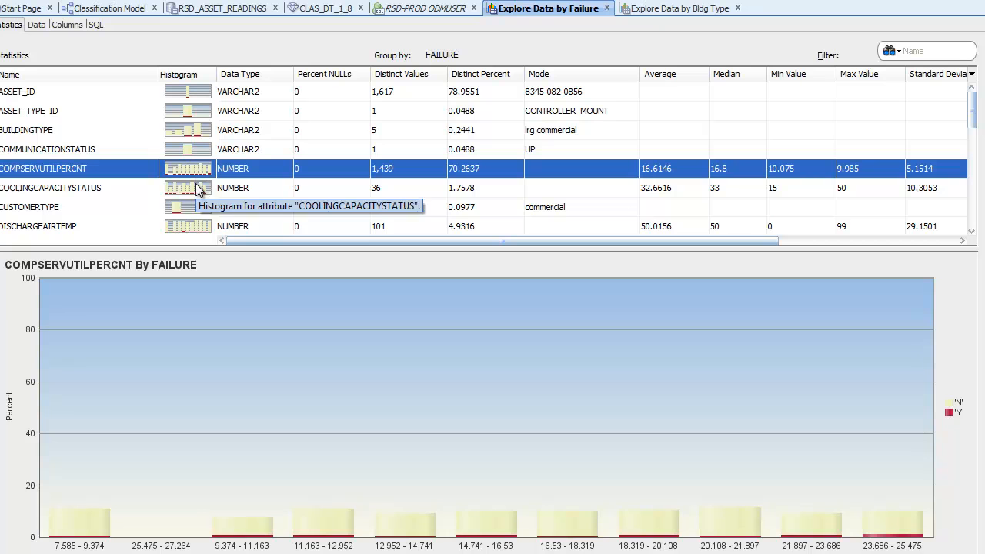
pyautogui.moveTo(191, 159)
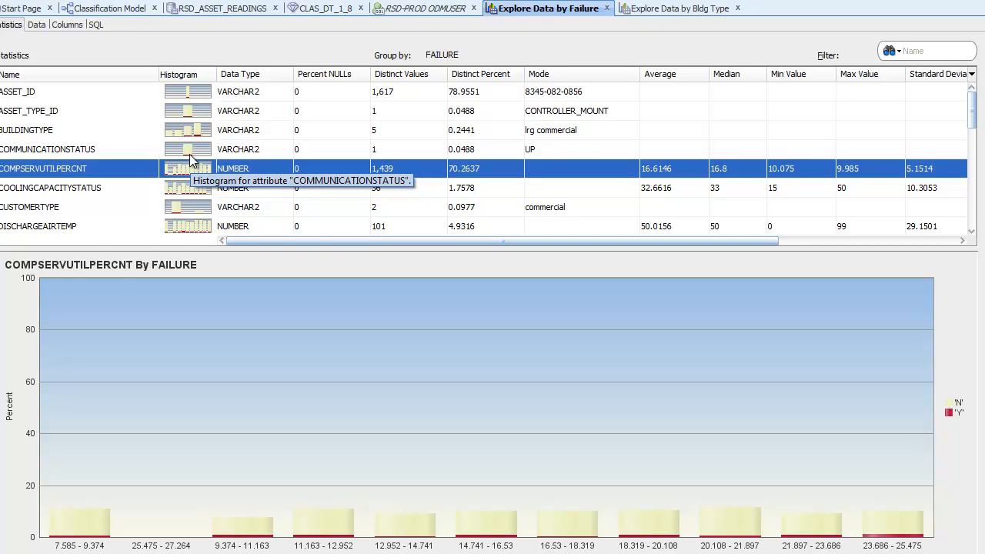
pyautogui.moveTo(423, 22)
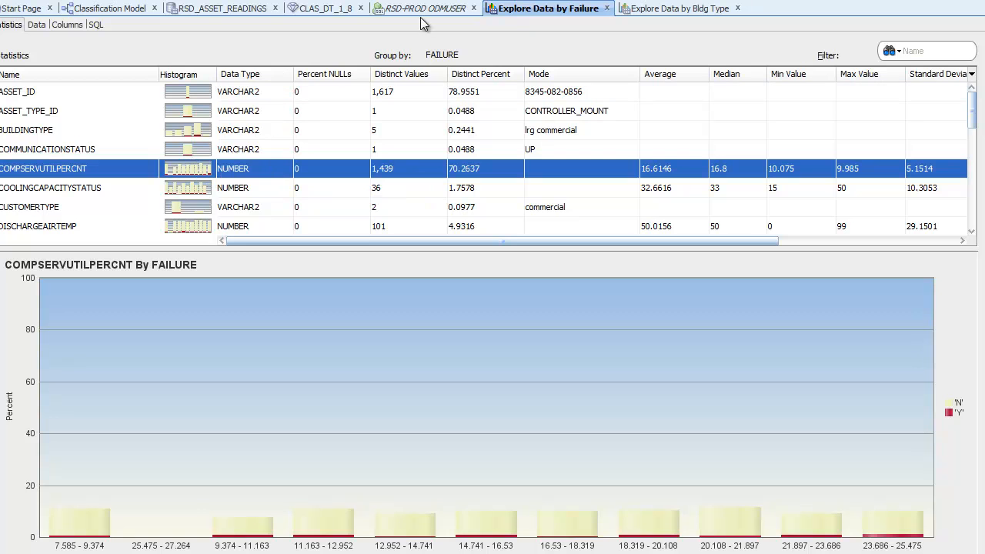
pyautogui.click(110, 8)
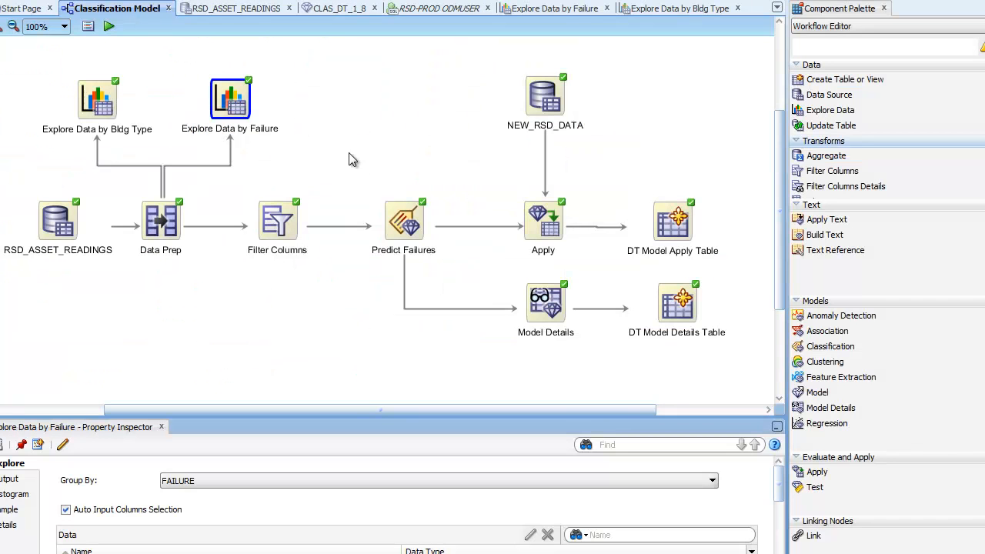
pyautogui.doubleClick(277, 219)
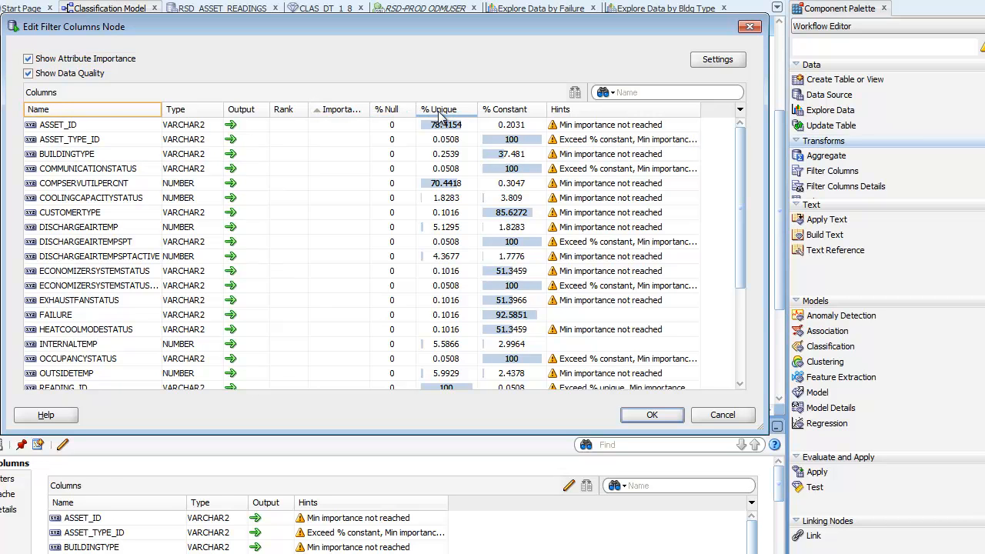
pyautogui.click(450, 109)
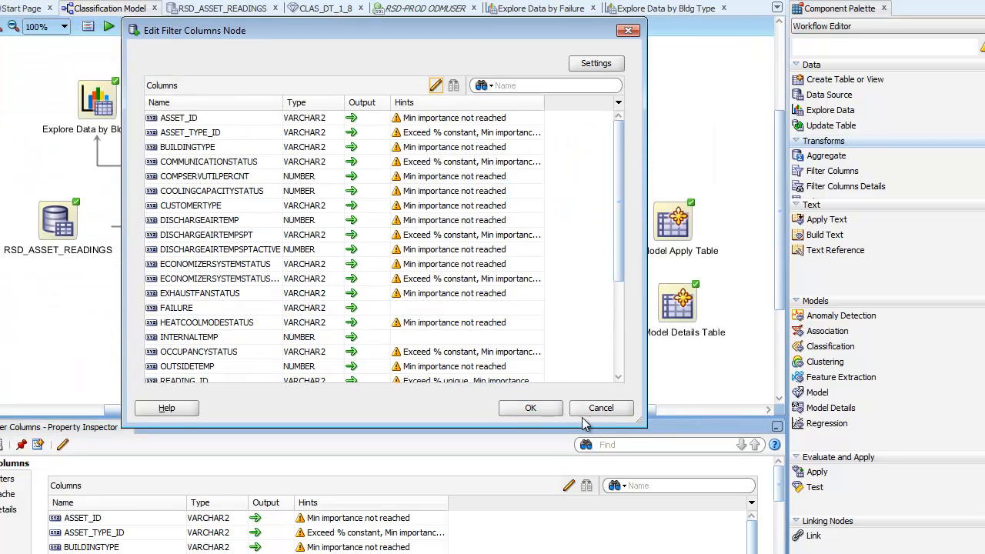
pyautogui.click(530, 407)
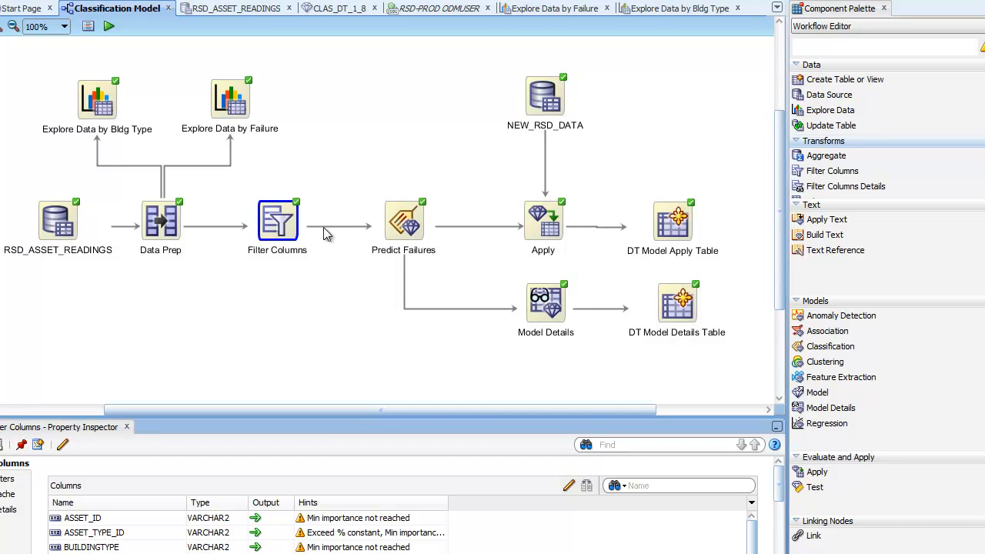
pyautogui.click(403, 222)
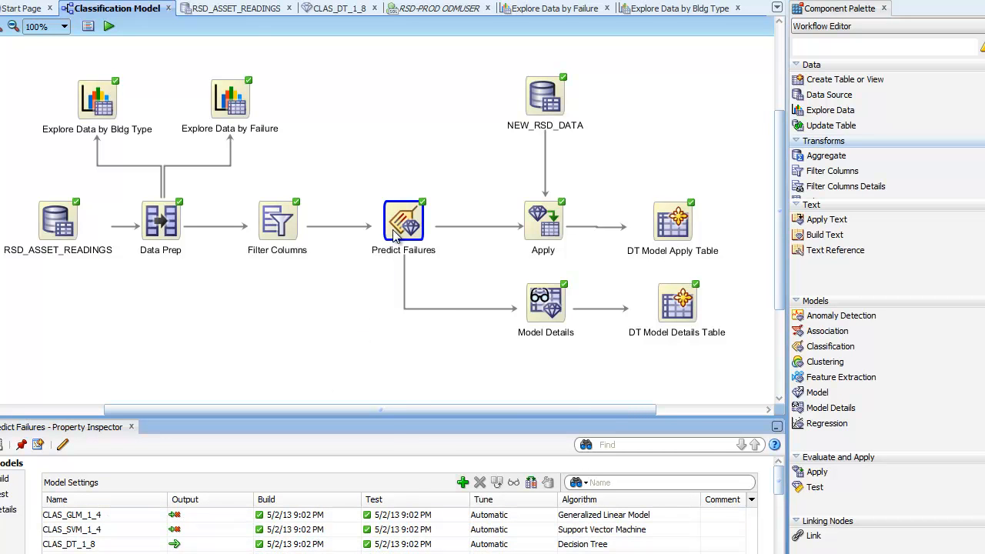
# Step: Open the Predict Failures build settings and the advanced settings for model CLAS_DT_1_8
pyautogui.doubleClick(404, 221)
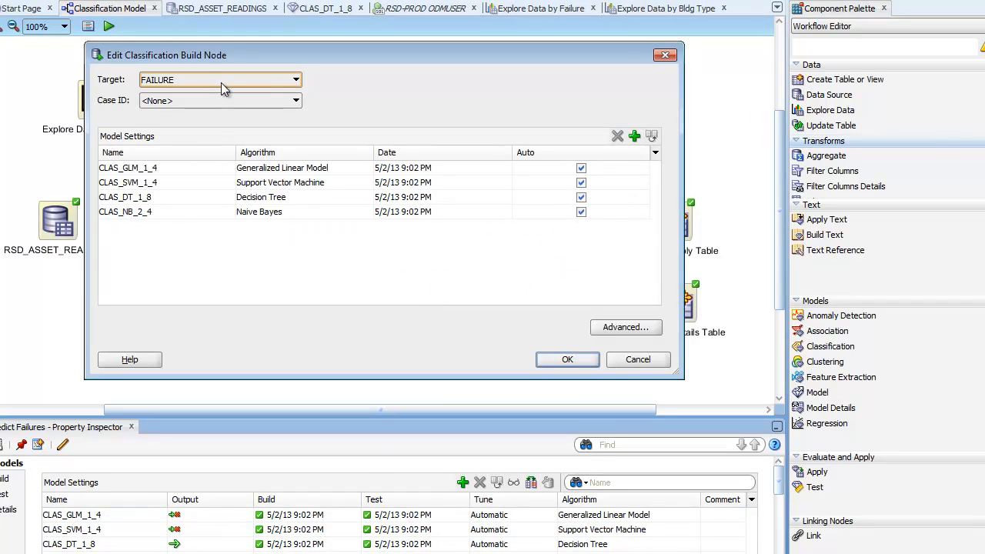
pyautogui.moveTo(218, 101)
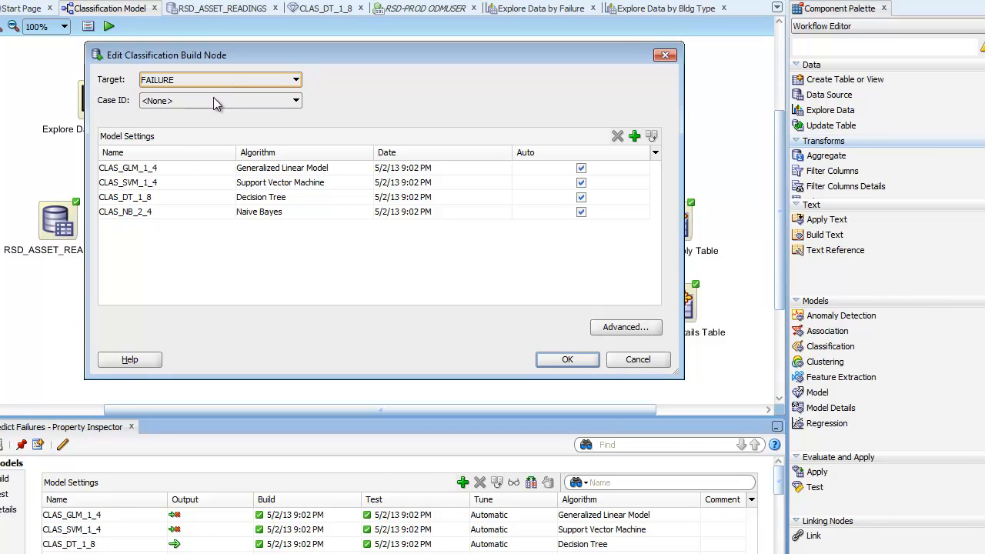
pyautogui.click(169, 197)
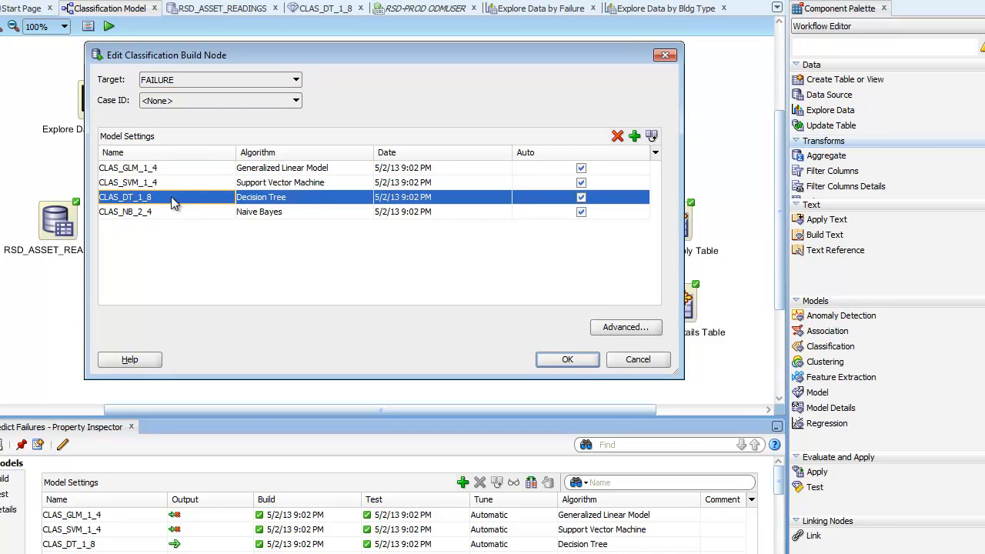
pyautogui.click(625, 326)
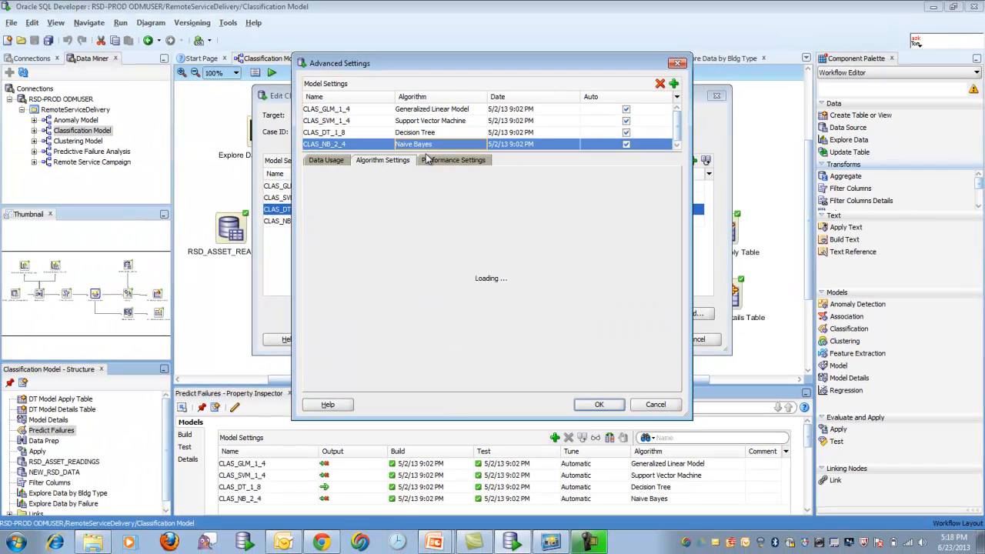
# Step: Review the Naive Bayes and Support Vector Machine algorithm settings, then close the dialog
pyautogui.click(382, 158)
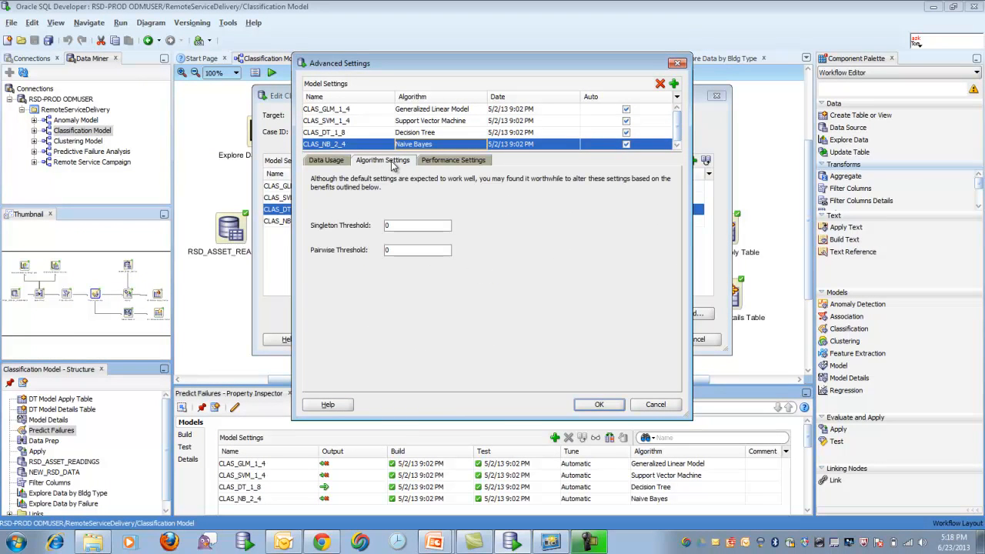
pyautogui.click(326, 108)
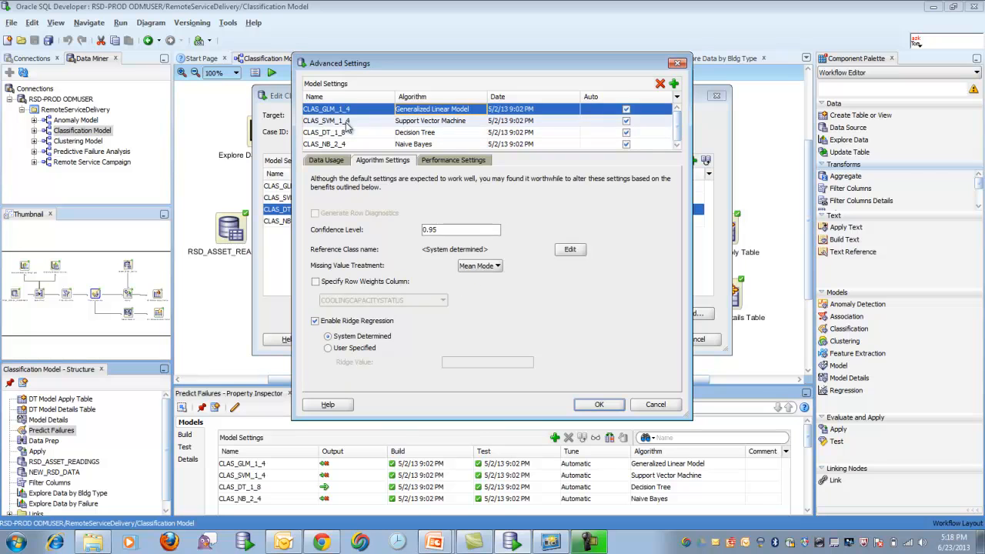
pyautogui.click(347, 120)
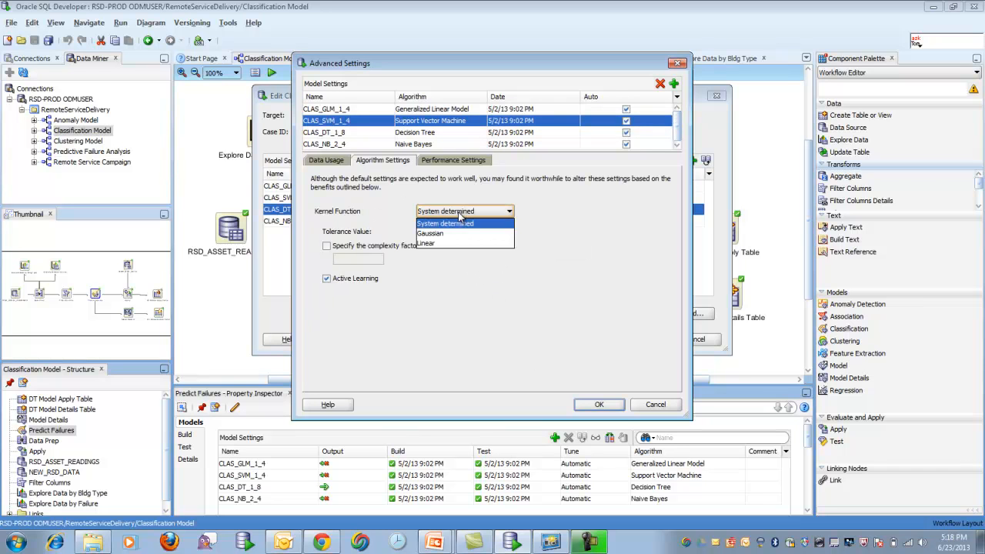
pyautogui.click(656, 403)
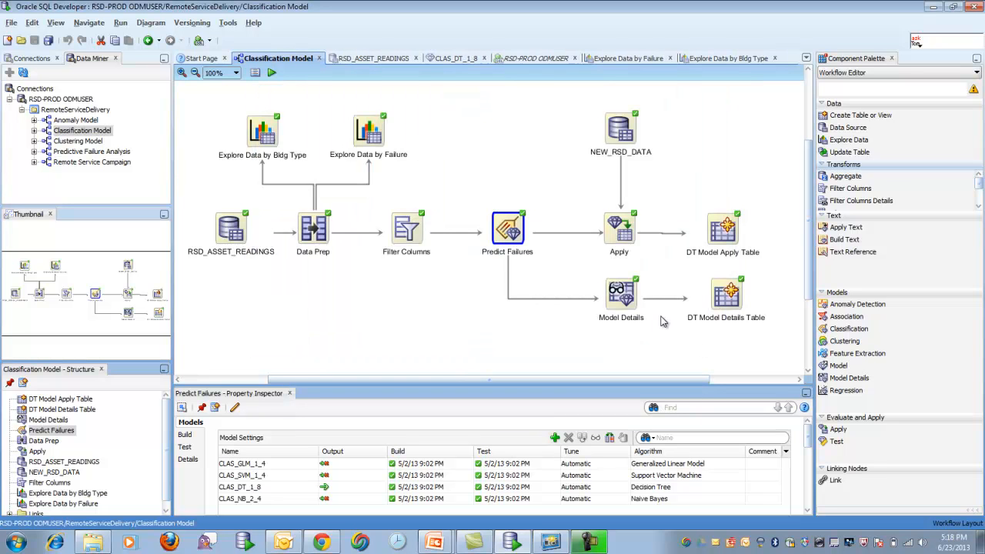
pyautogui.moveTo(668, 330)
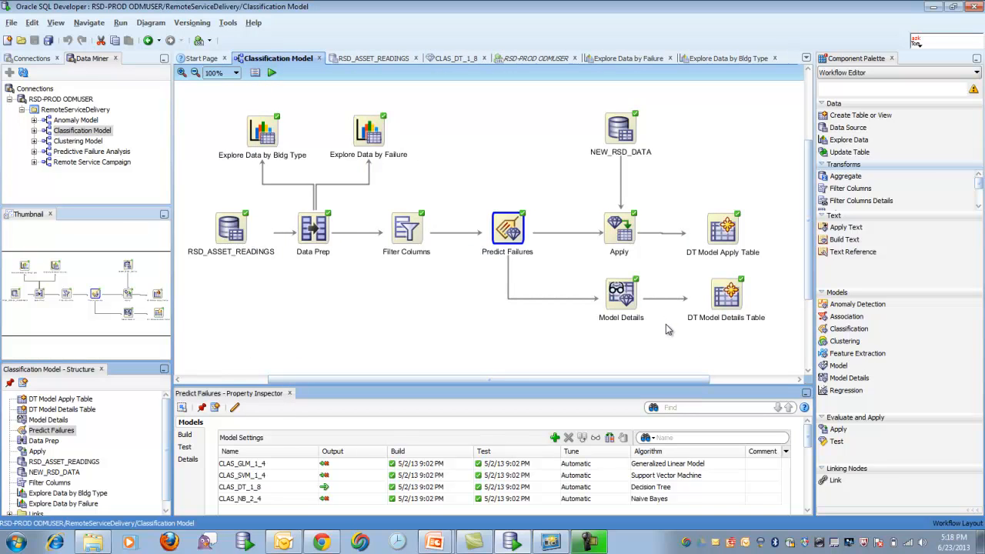
pyautogui.moveTo(511, 233)
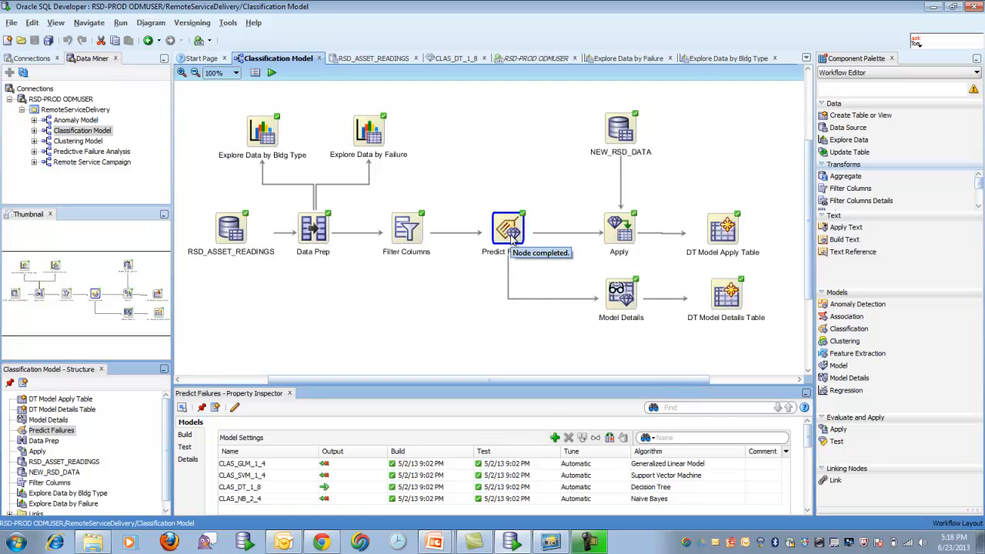
# Step: Compare the Predict Failures test results and show the cumulative lift chart
pyautogui.rightClick(508, 228)
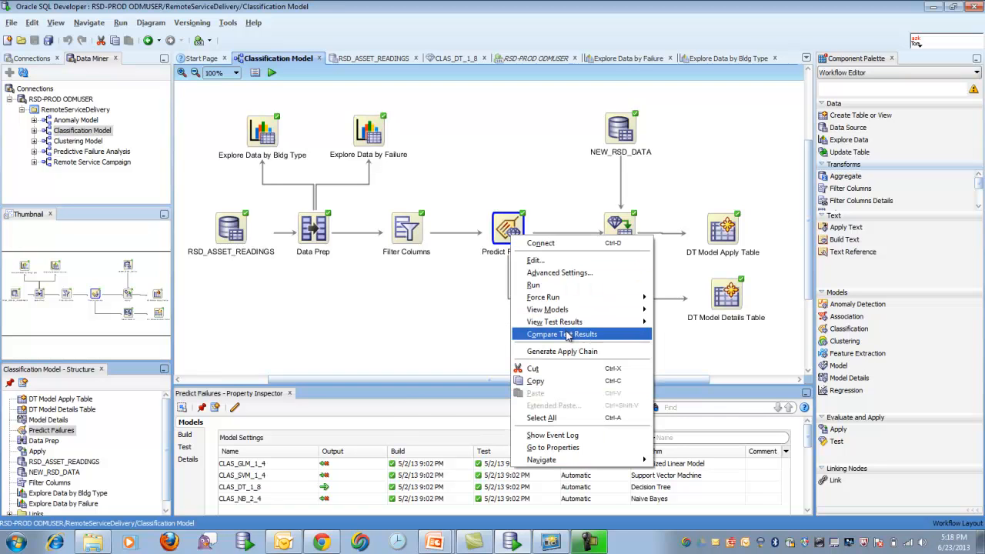
pyautogui.click(560, 334)
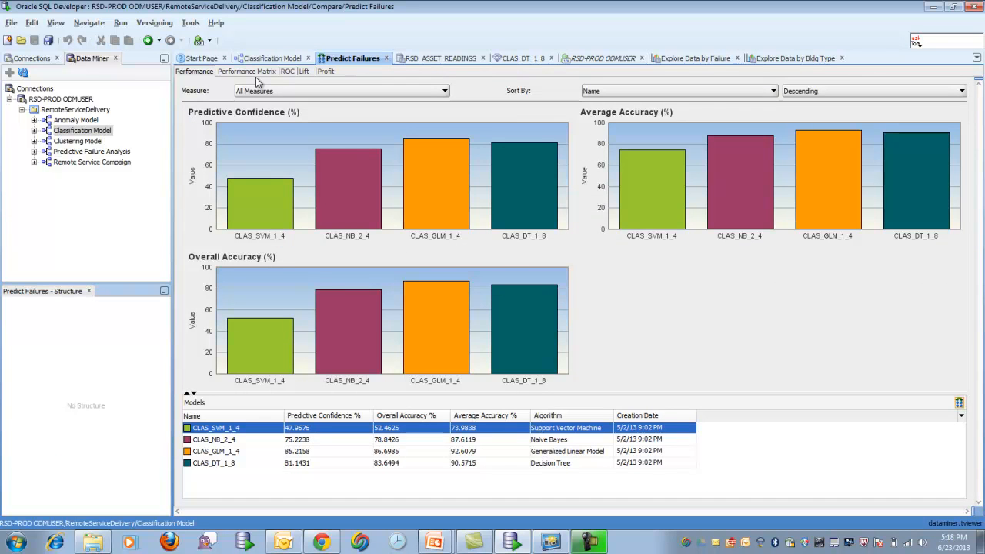
pyautogui.moveTo(453, 162)
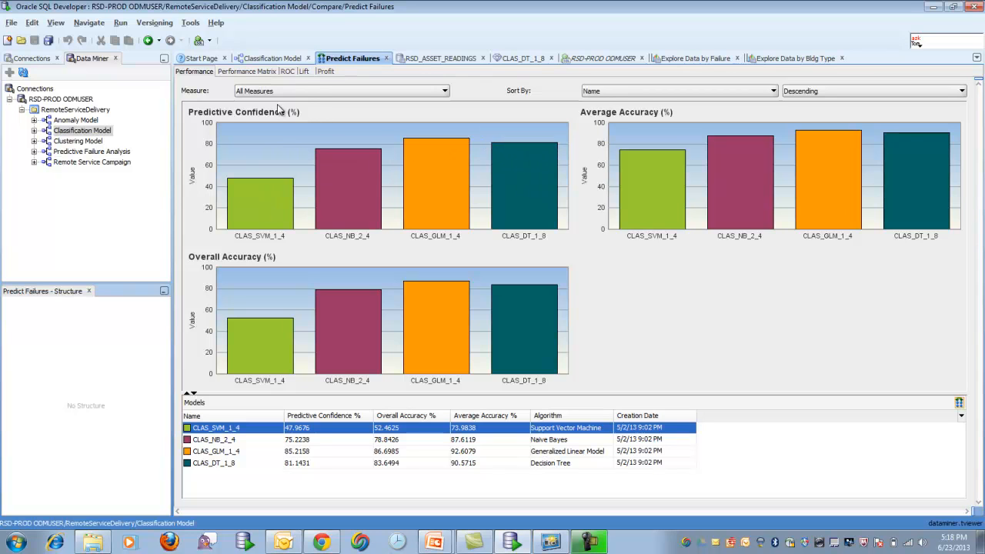
pyautogui.click(303, 71)
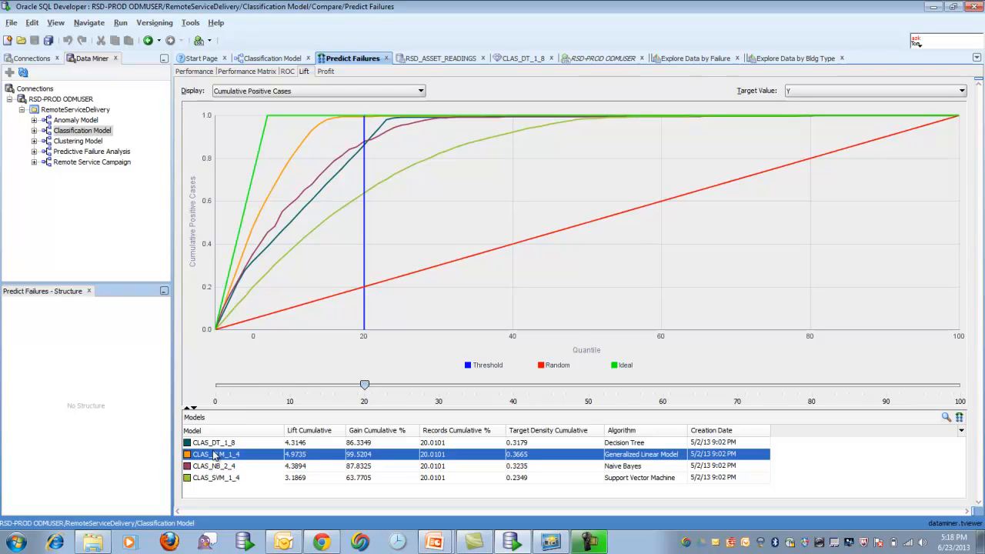
pyautogui.moveTo(372, 360)
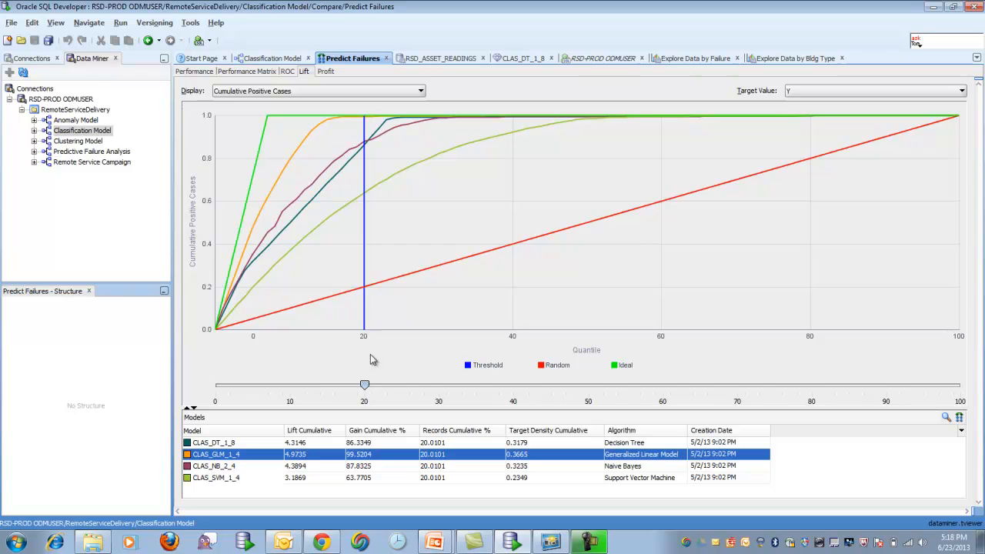
# Step: Move the lift threshold quantile down to about 10 and settle it at about 17
pyautogui.moveTo(363, 385); pyautogui.dragTo(306, 385)
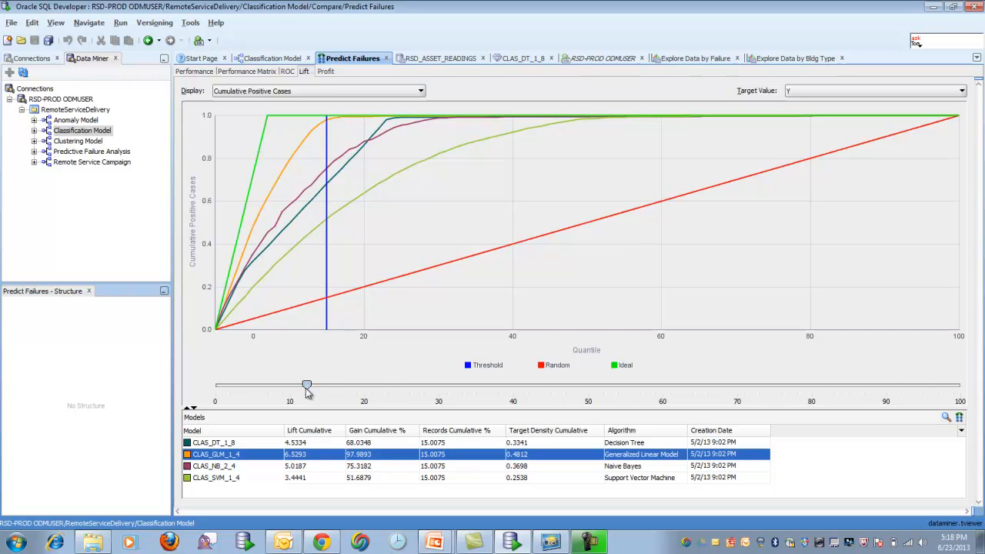
pyautogui.moveTo(306, 384); pyautogui.dragTo(292, 385)
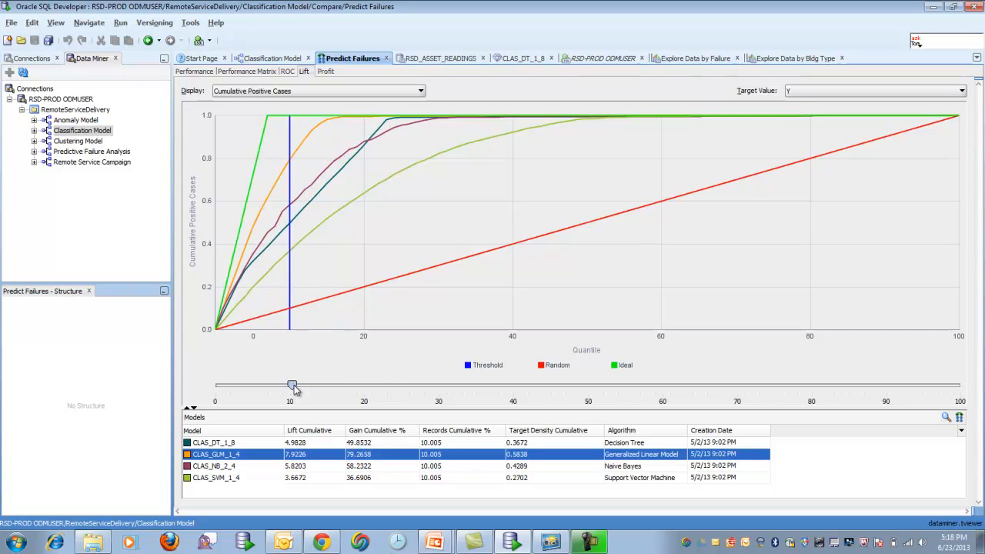
pyautogui.moveTo(291, 385)
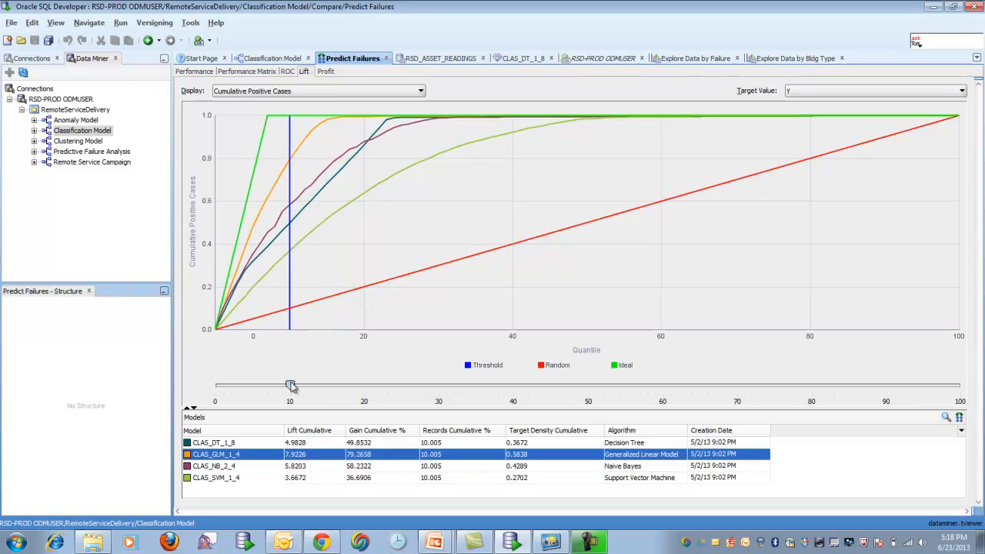
pyautogui.moveTo(291, 385); pyautogui.dragTo(341, 385)
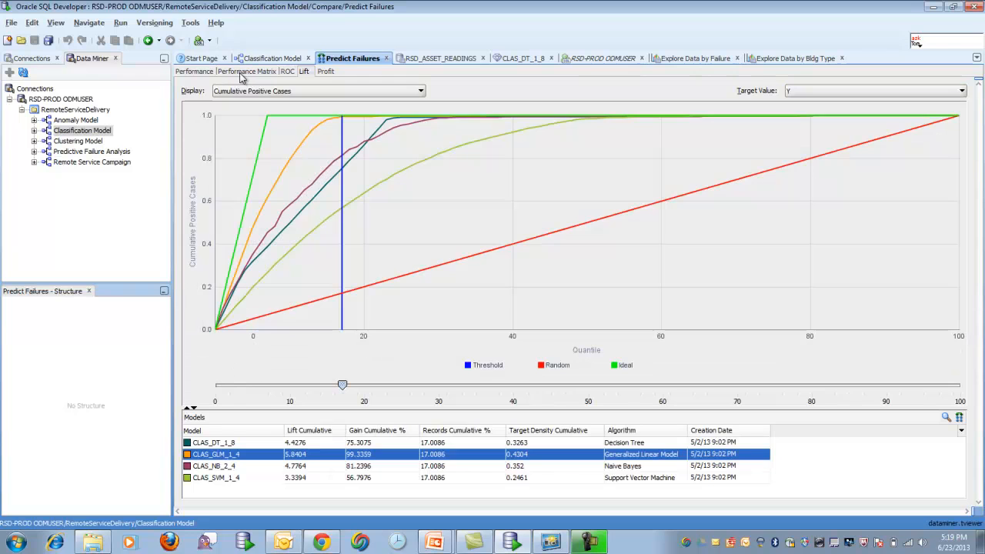
# Step: Review the performance matrix details for CLAS_SVM_1_4 and CLAS_GLM_1_4, then return to the workflow
pyautogui.click(246, 71)
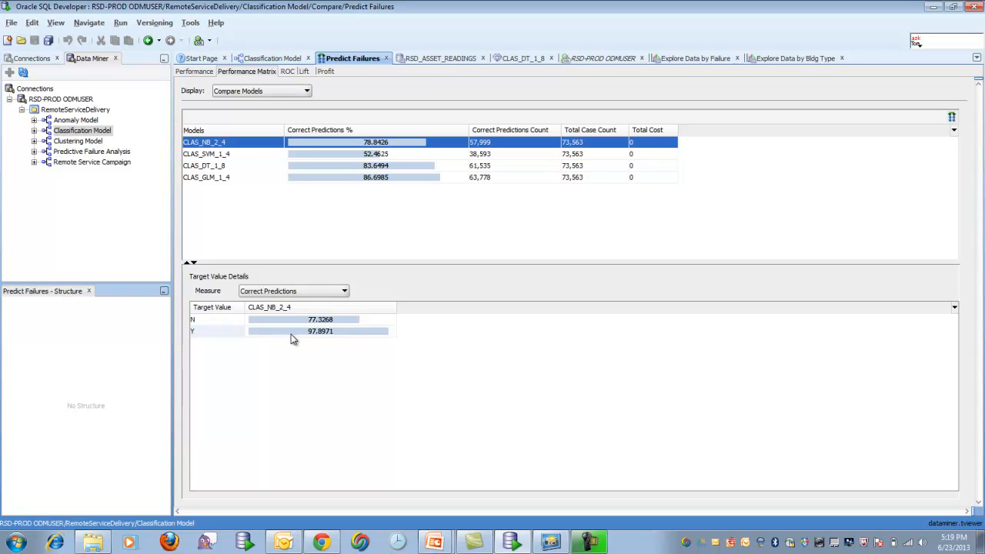
pyautogui.click(206, 154)
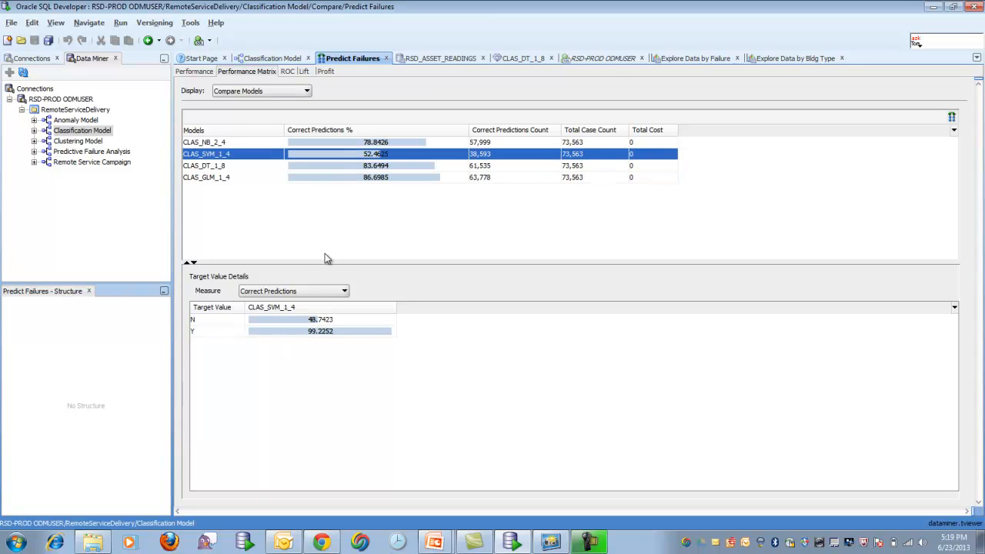
pyautogui.click(203, 166)
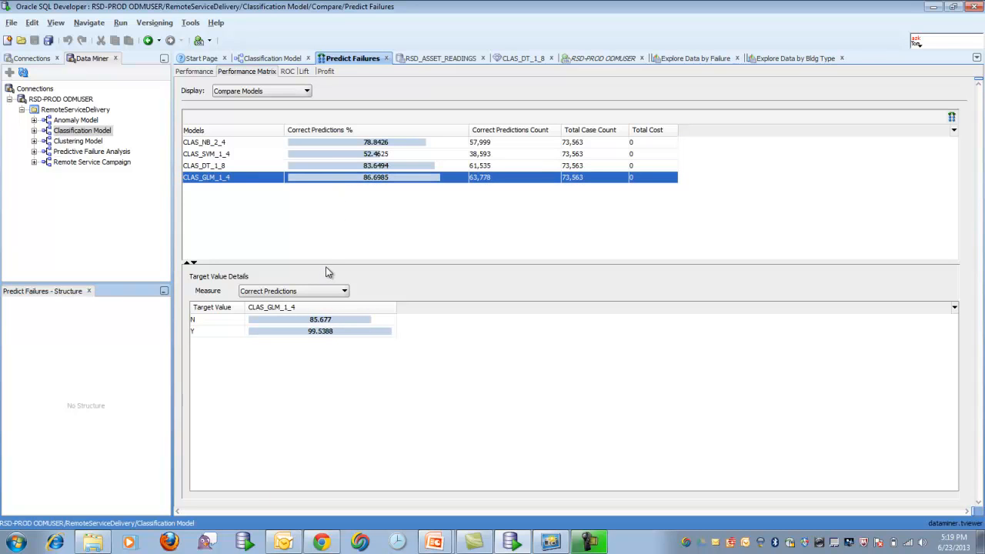
pyautogui.moveTo(335, 275)
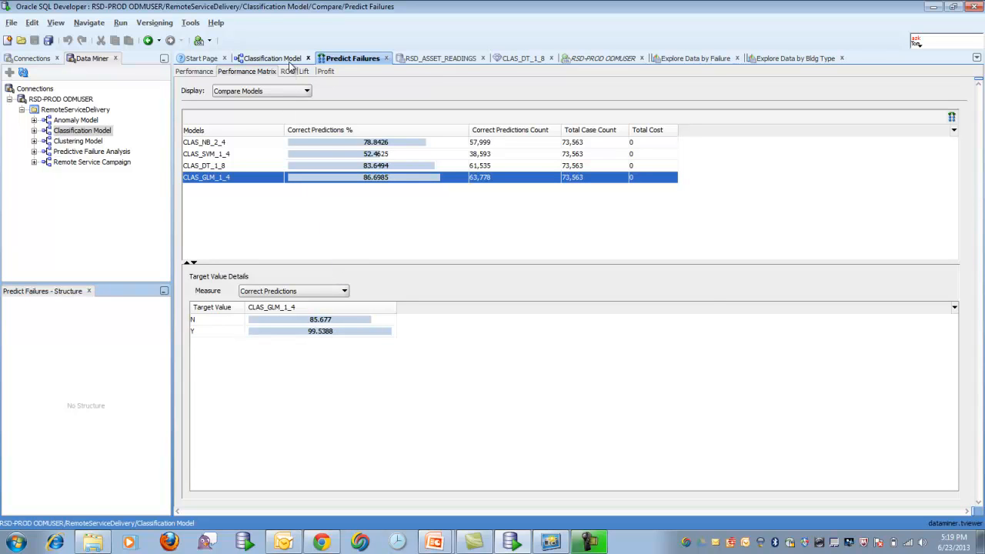
pyautogui.click(270, 58)
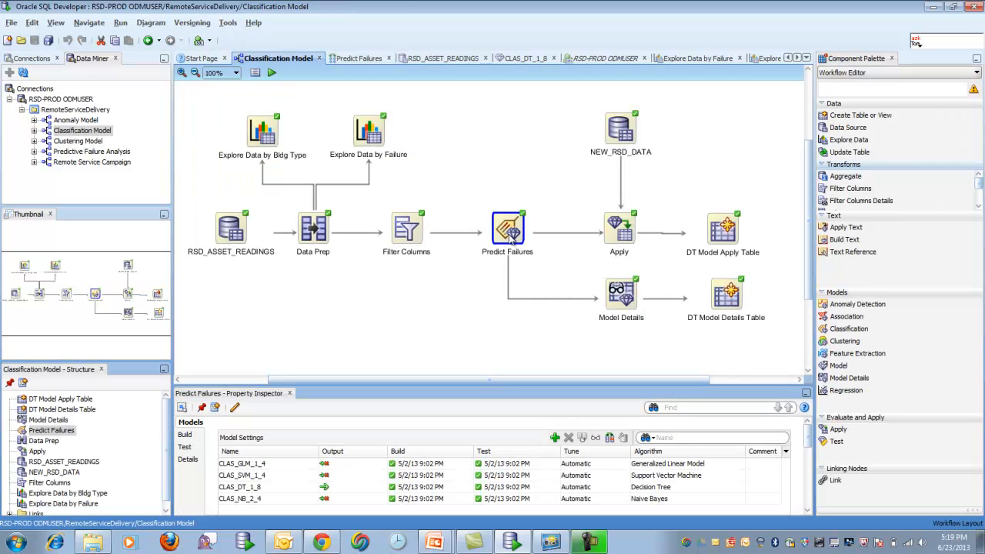
# Step: View the CLAS_DT_1_8 decision tree model built by Predict Failures
pyautogui.rightClick(508, 229)
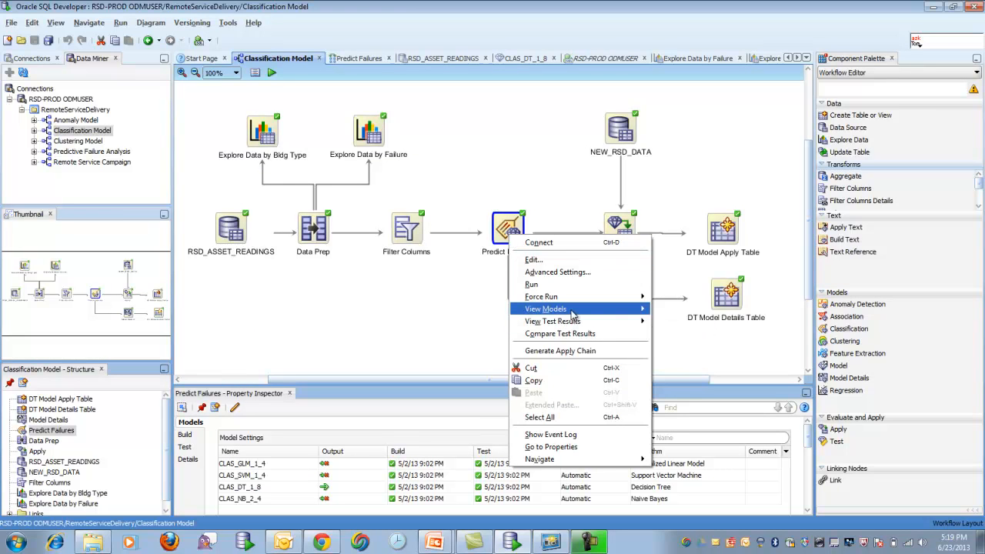
pyautogui.click(545, 307)
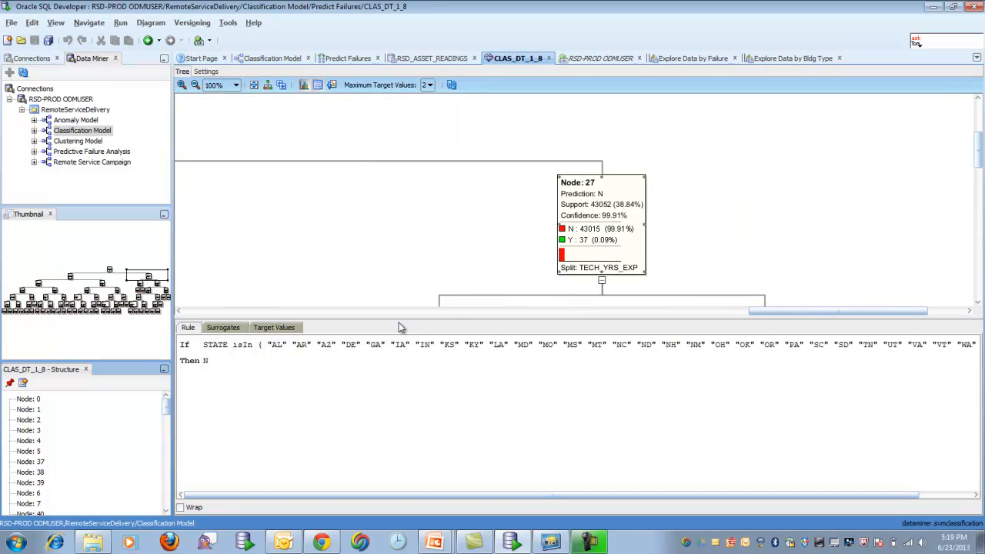
pyautogui.moveTo(602, 245)
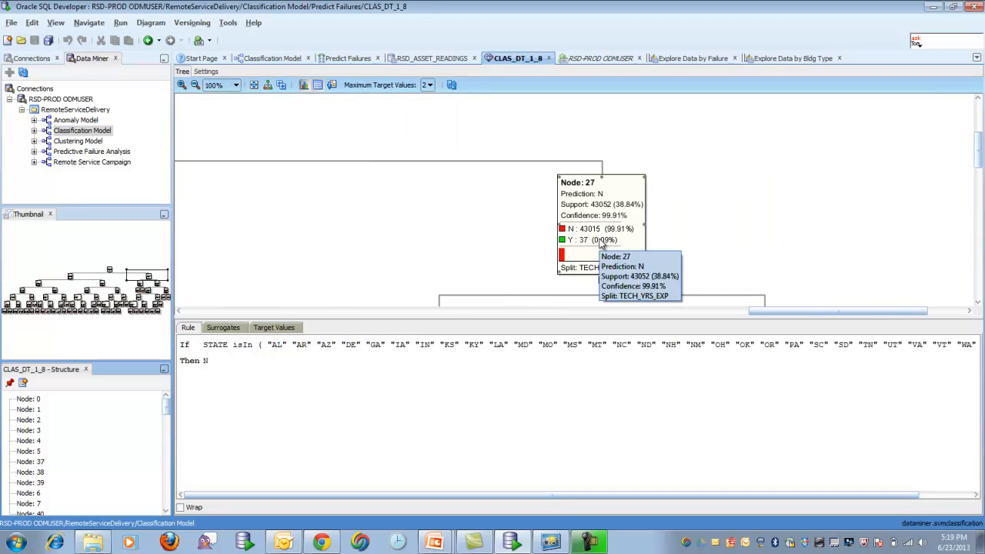
pyautogui.moveTo(117, 275)
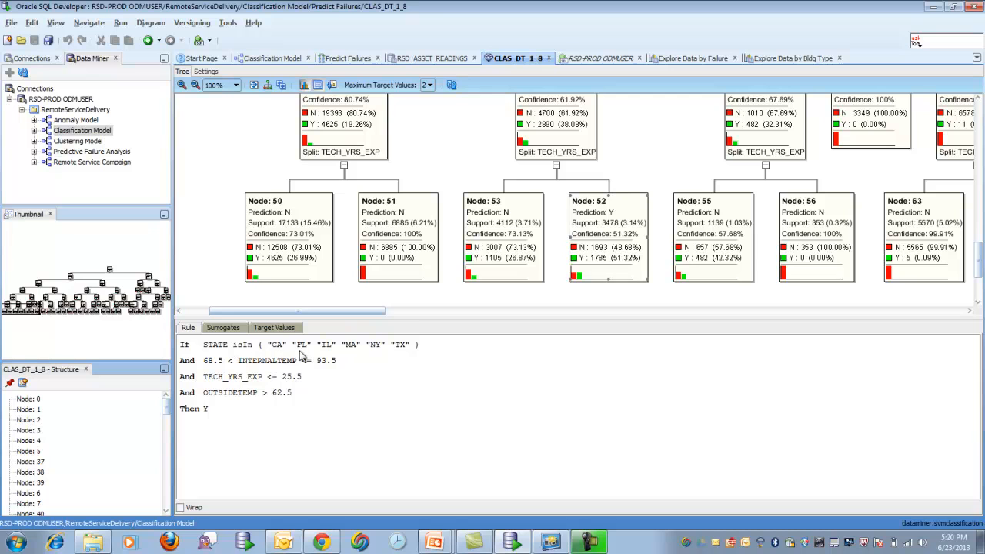
pyautogui.moveTo(404, 354)
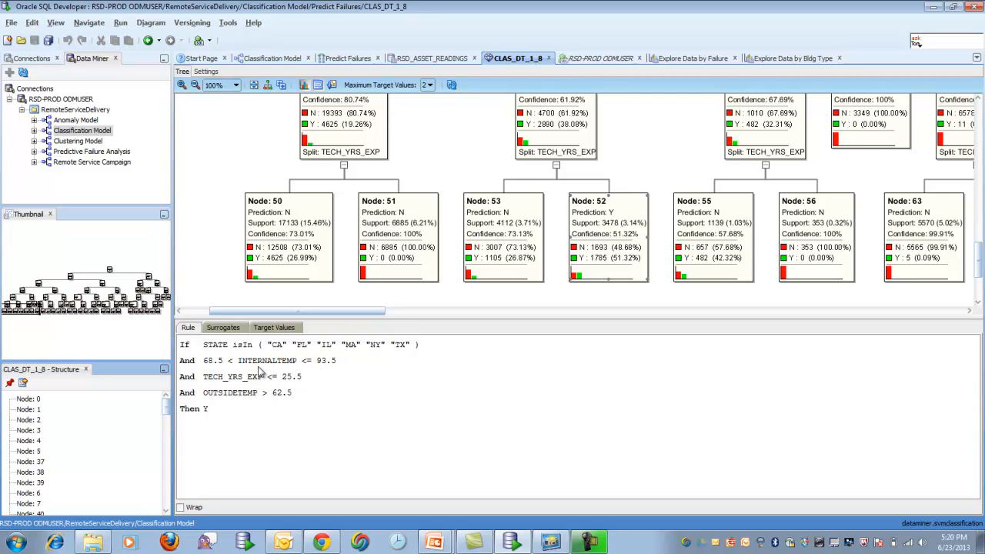
pyautogui.moveTo(306, 379)
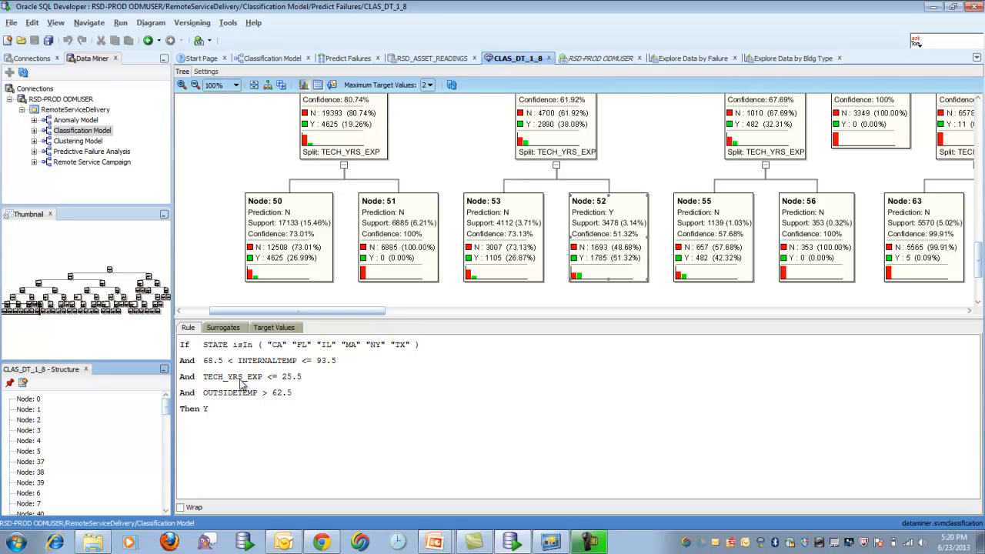
pyautogui.moveTo(243, 397)
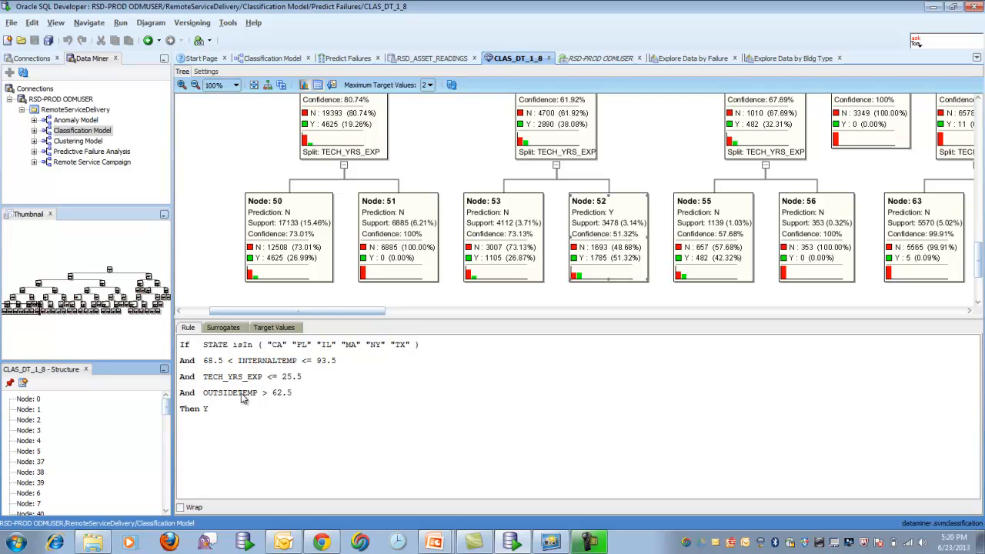
pyautogui.moveTo(280, 403)
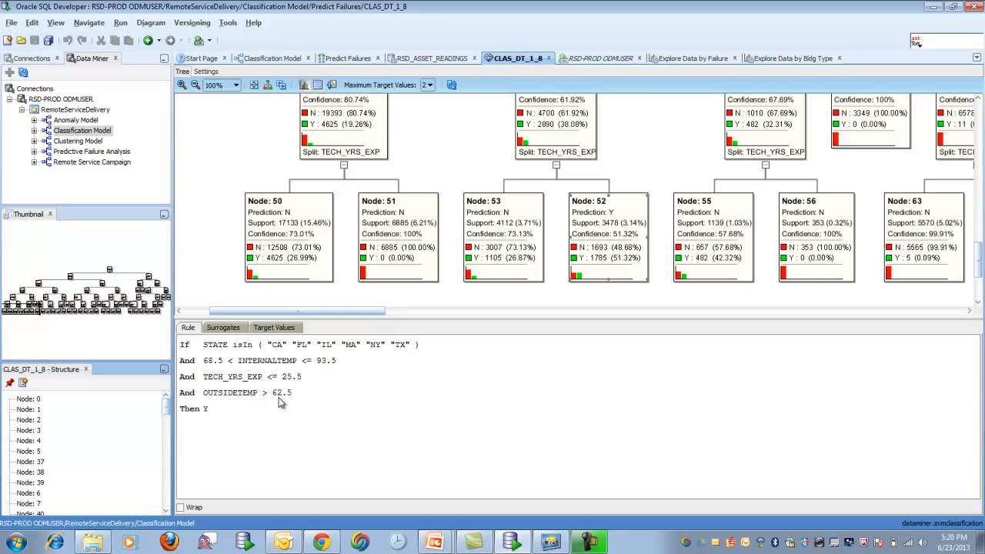
pyautogui.moveTo(280, 404)
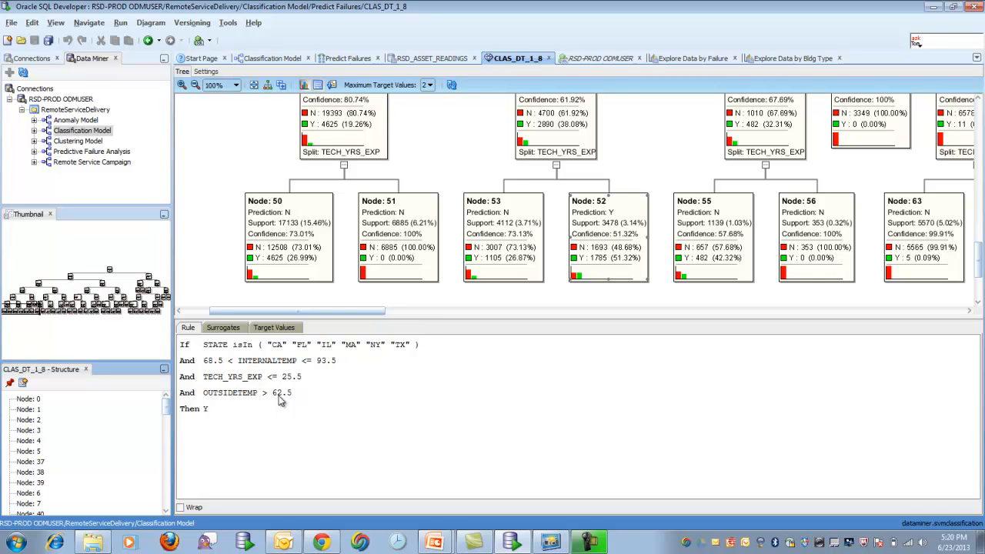
pyautogui.moveTo(305, 394)
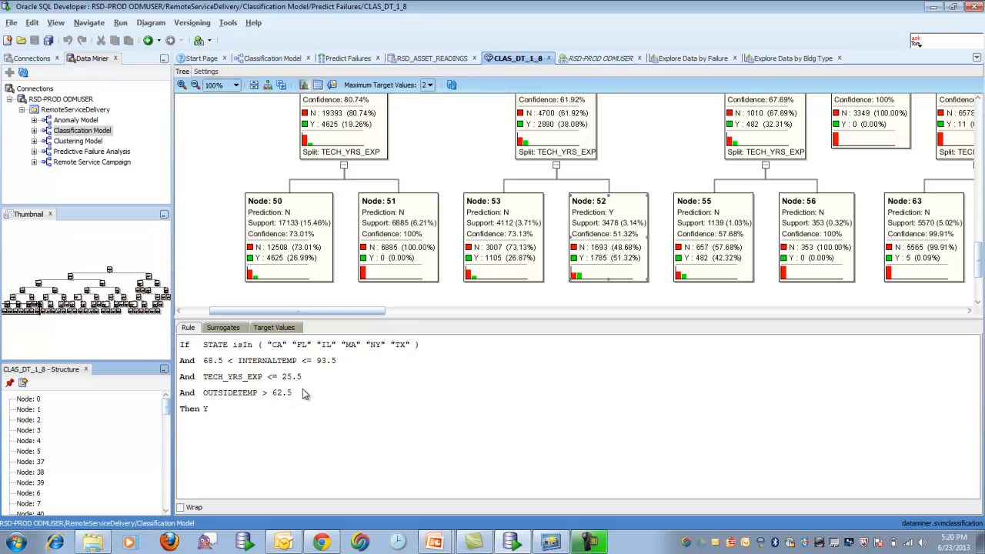
pyautogui.moveTo(459, 337)
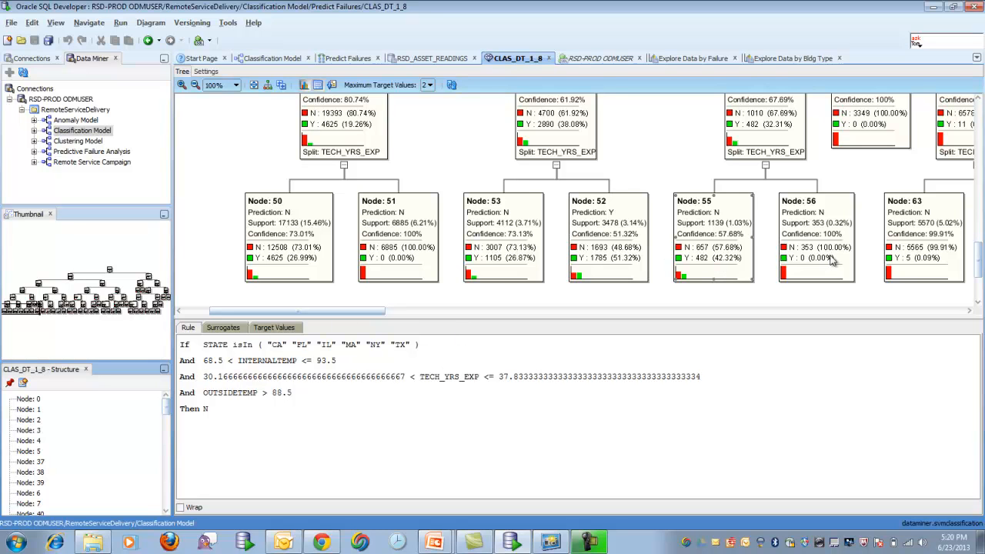
pyautogui.moveTo(607, 259)
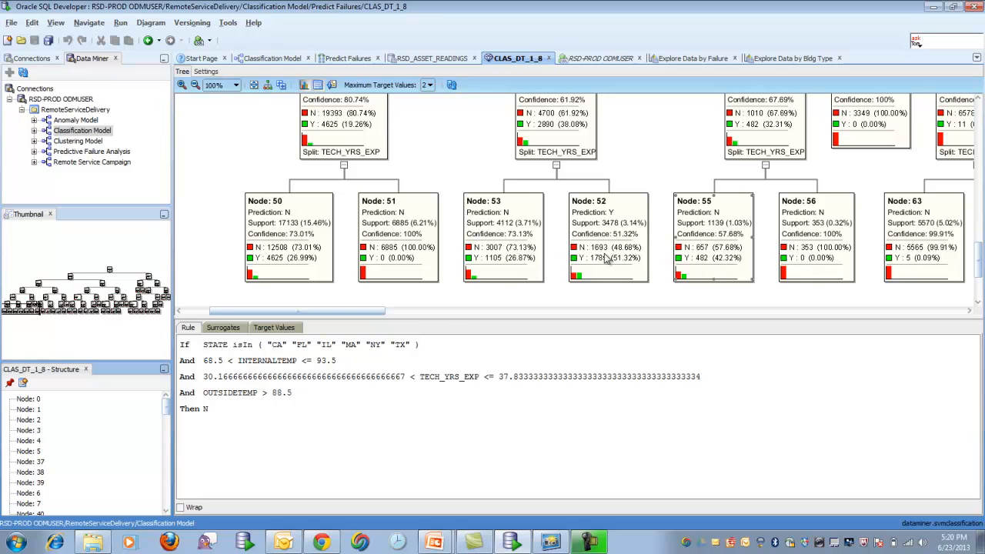
# Step: Select tree node 52 to show its rule predicting Y at 51.32% confidence
pyautogui.click(608, 234)
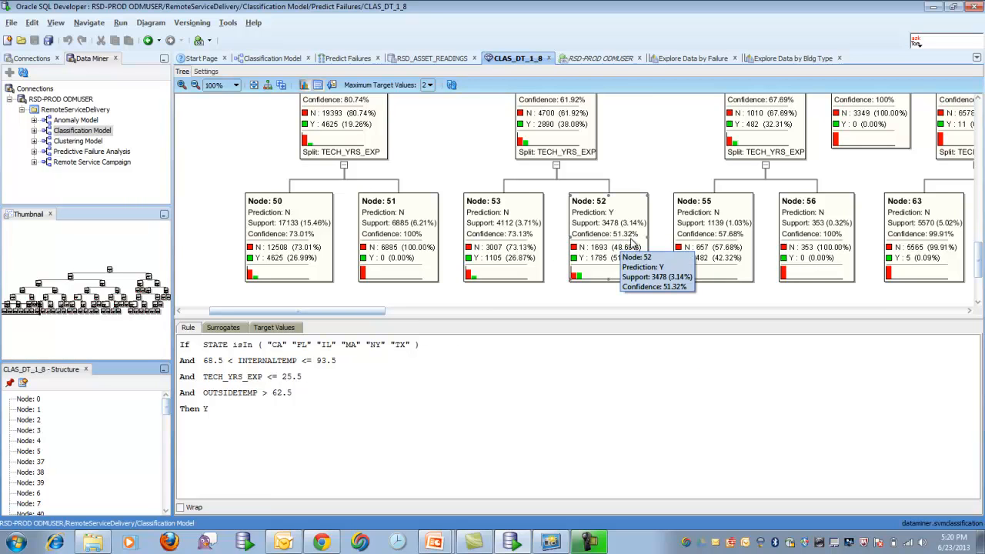
pyautogui.moveTo(633, 245)
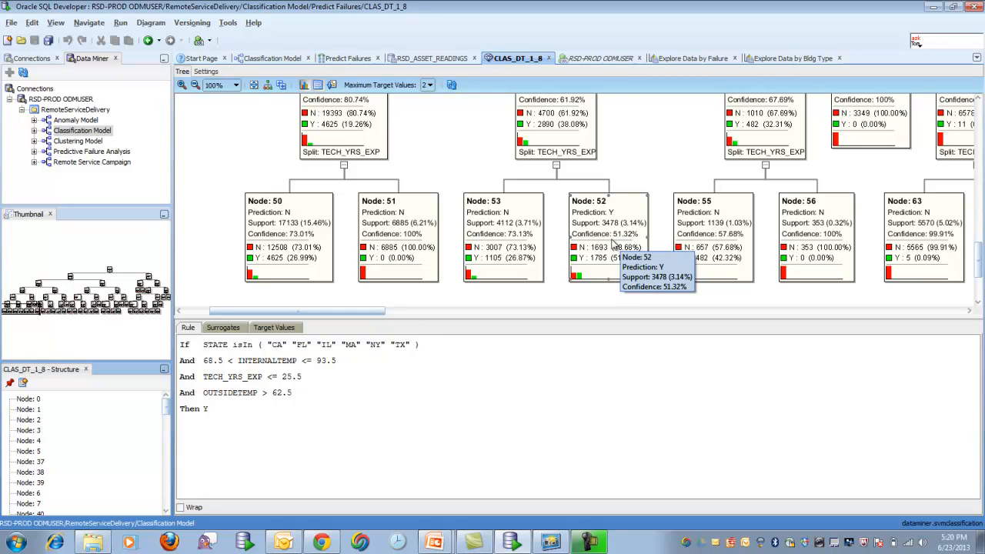
pyautogui.moveTo(523, 287)
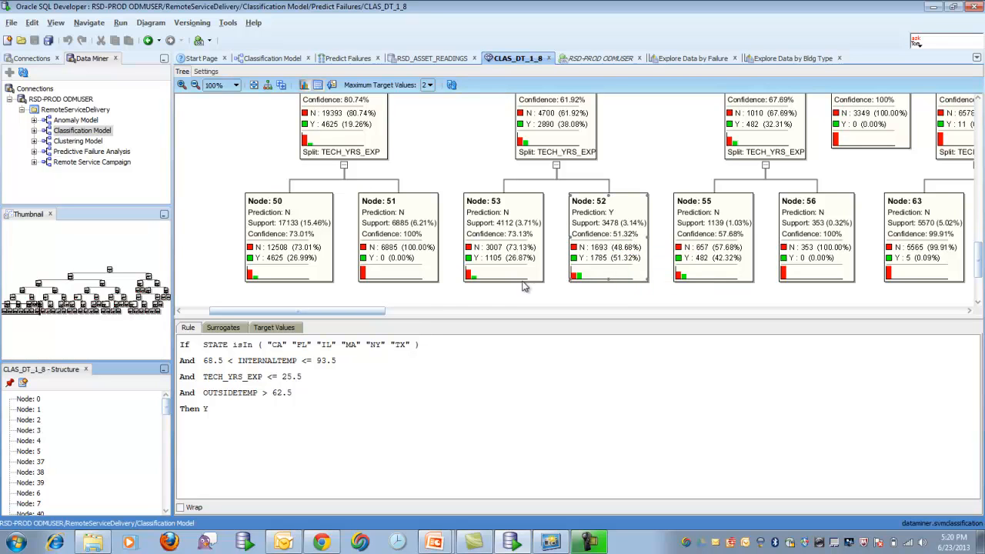
pyautogui.moveTo(406, 73)
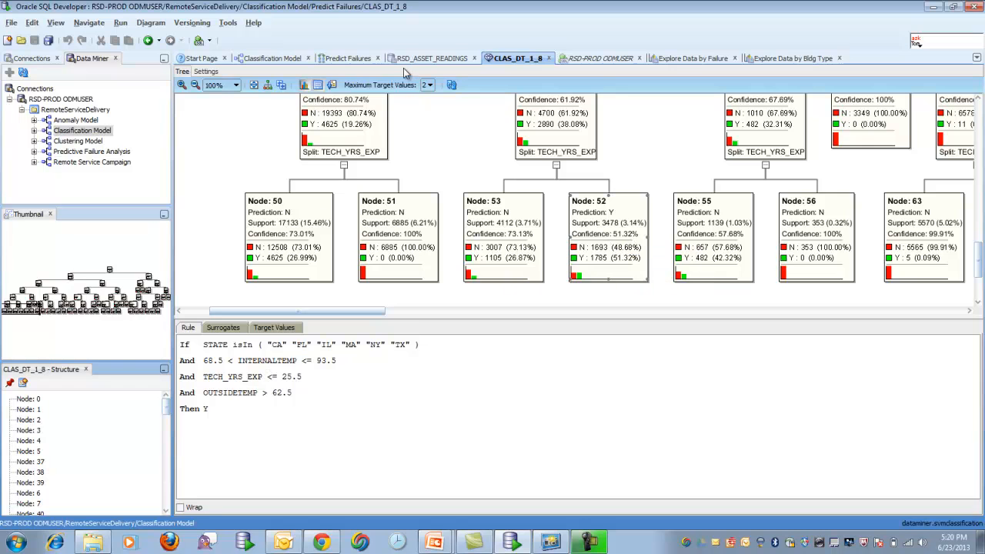
# Step: Edit the Apply node to review its prediction output columns and pass-through data columns
pyautogui.click(277, 58)
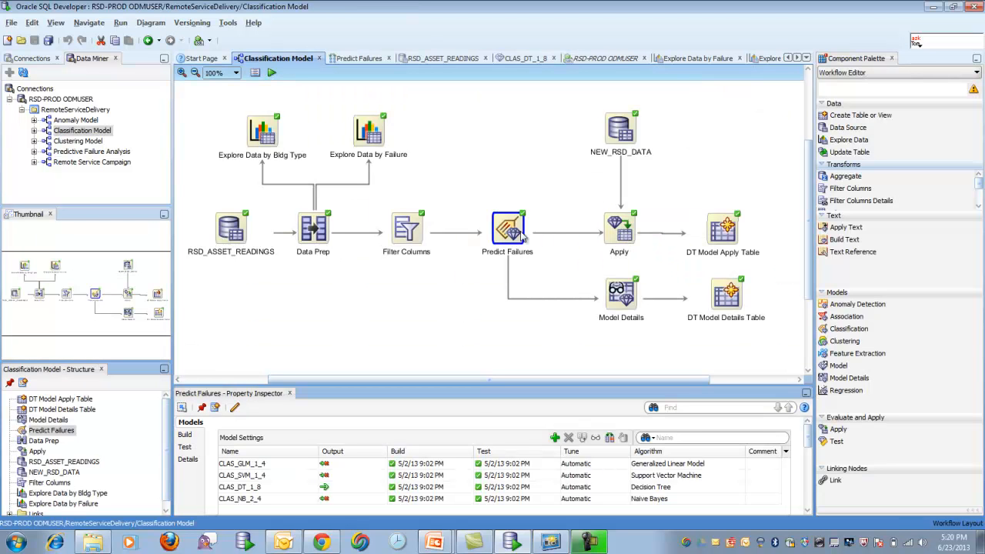
pyautogui.rightClick(619, 228)
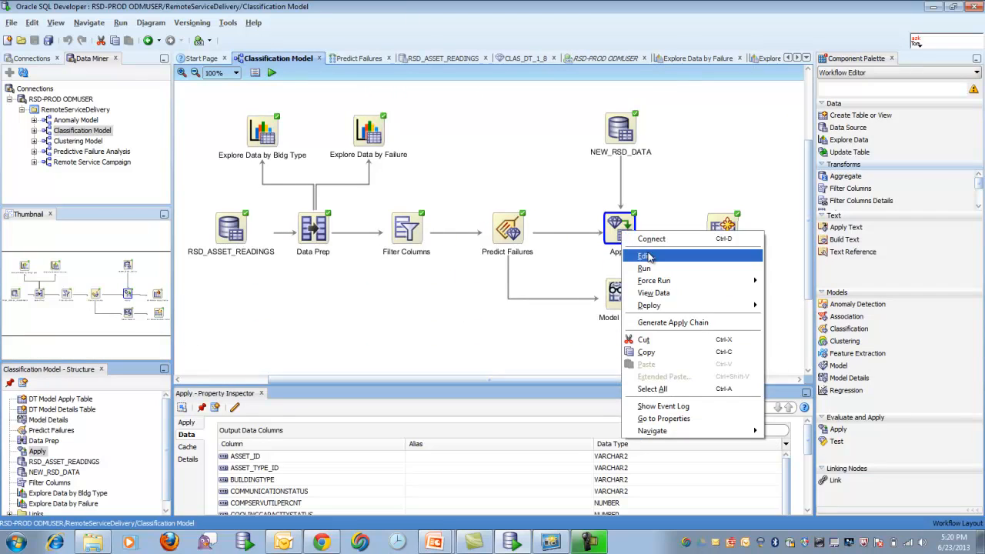
pyautogui.click(648, 255)
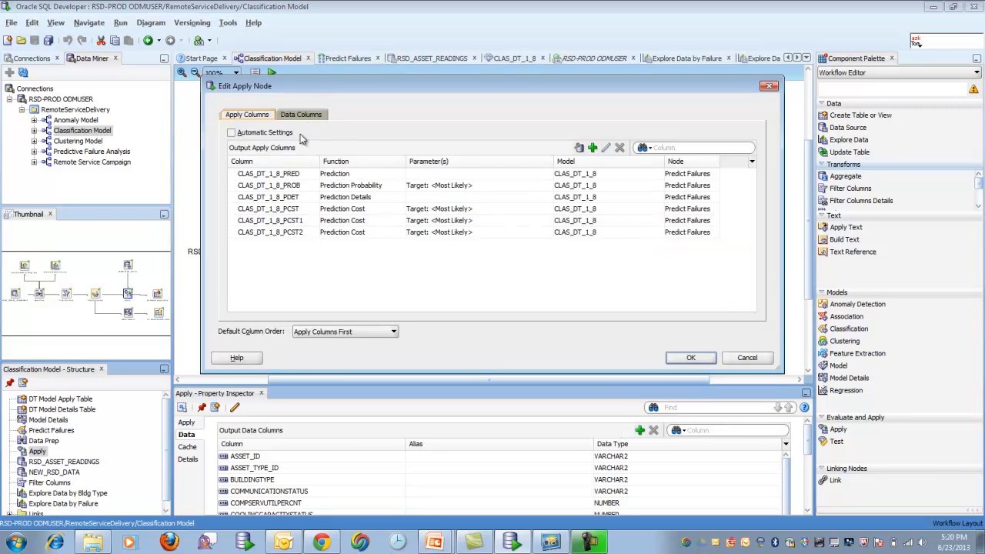
pyautogui.click(300, 114)
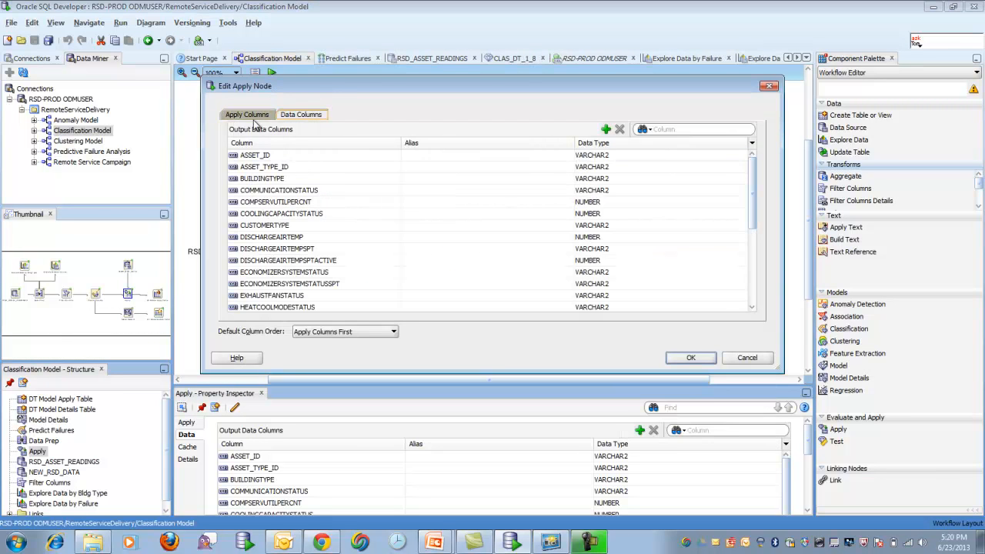
pyautogui.click(246, 113)
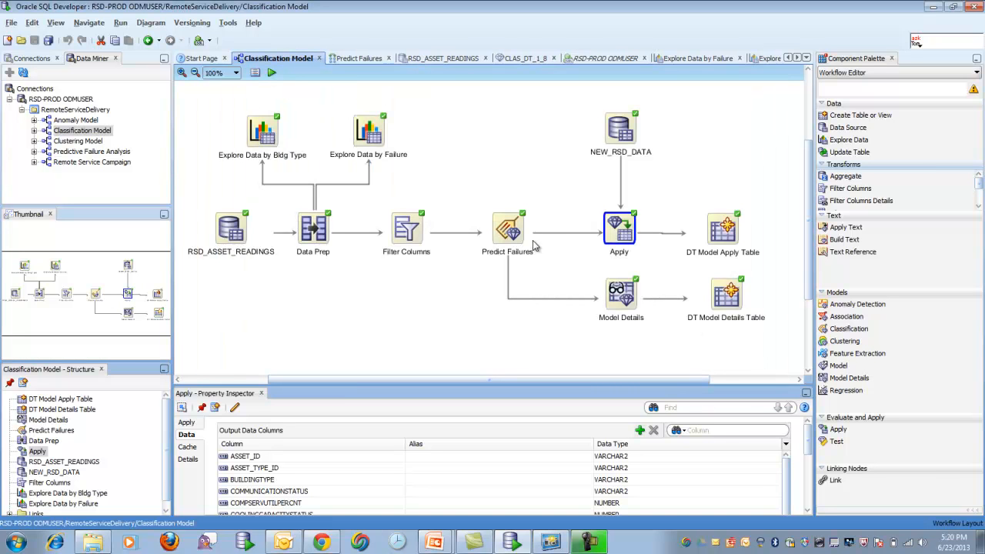
pyautogui.moveTo(618, 131)
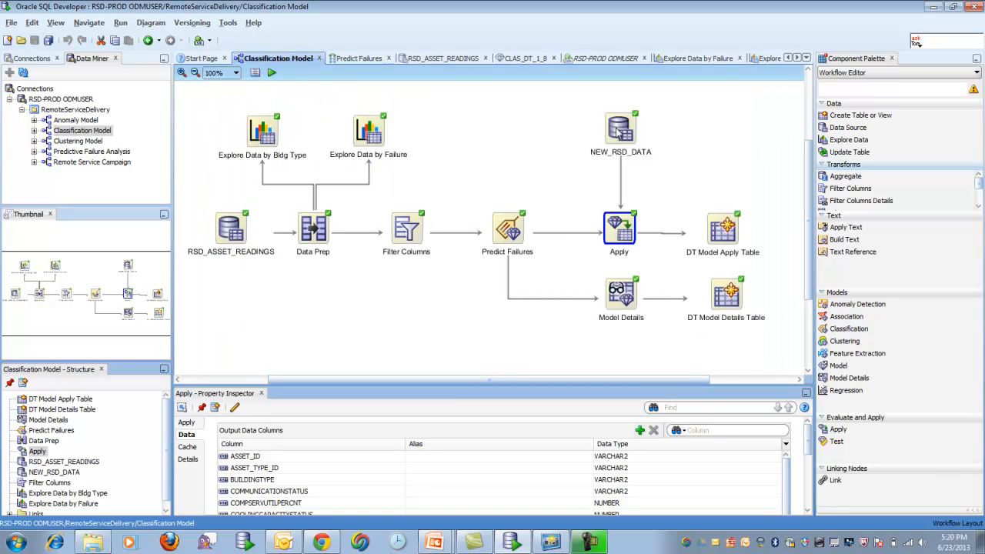
pyautogui.moveTo(633, 241)
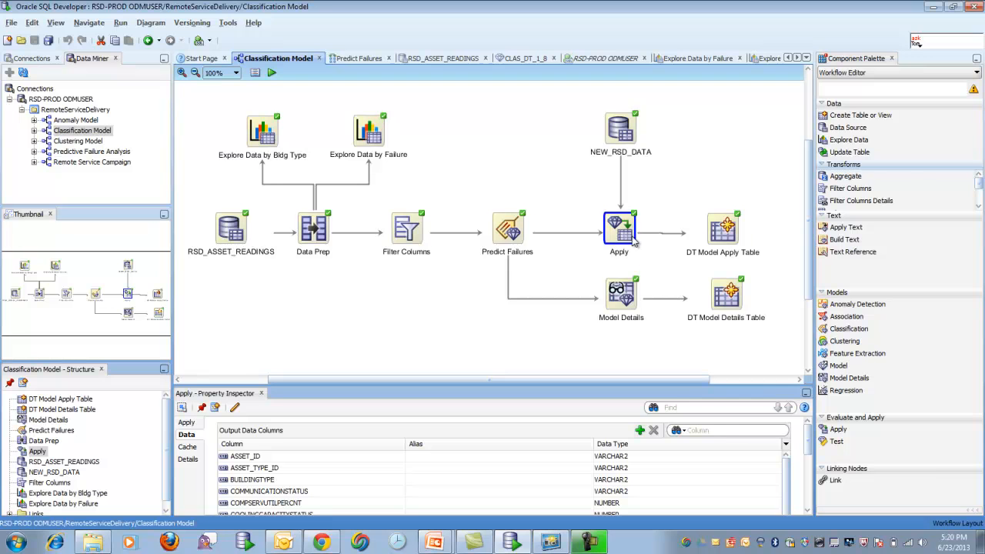
# Step: Sort the Apply results descending by CLAS_DT_1_8_PRED and select the top Y-predicted rows
pyautogui.doubleClick(621, 228)
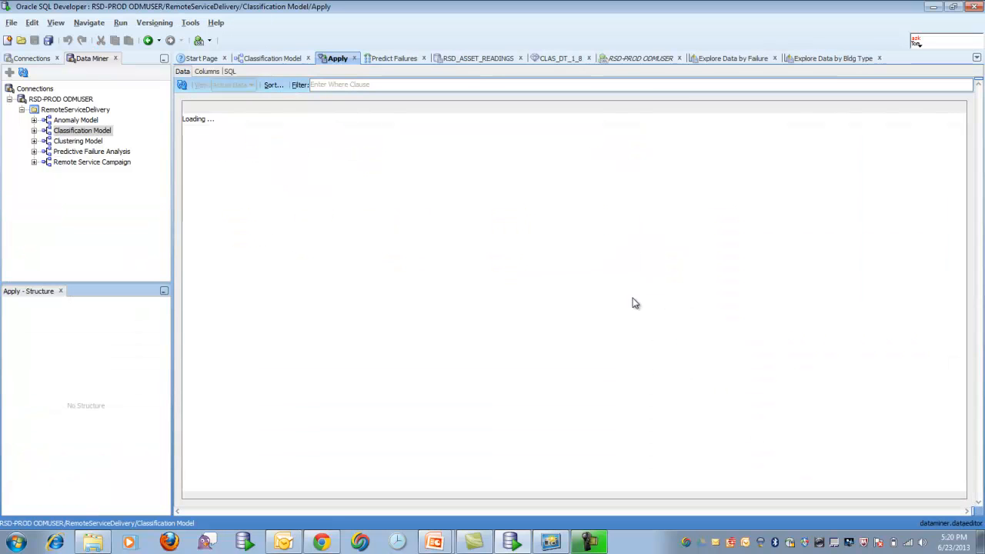
pyautogui.moveTo(571, 287)
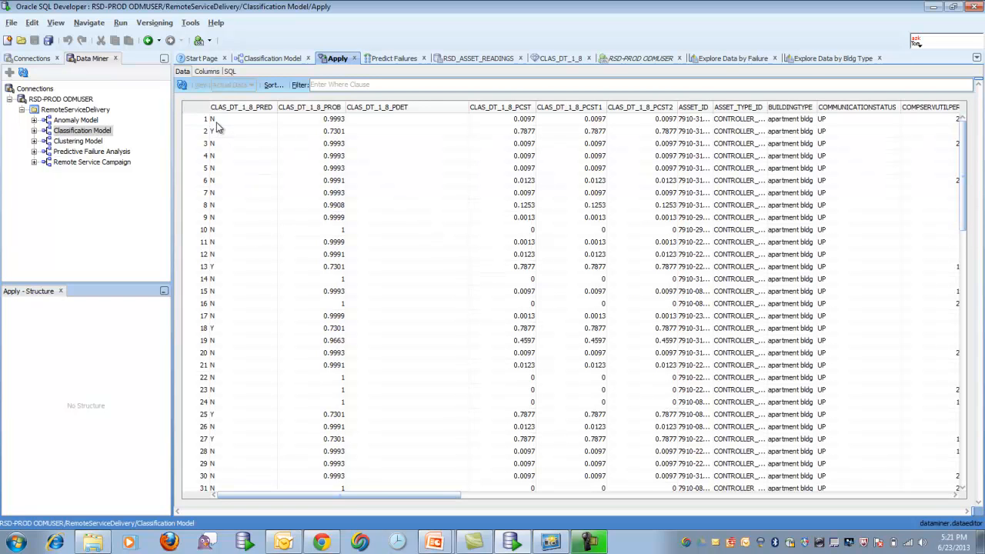
pyautogui.click(242, 119)
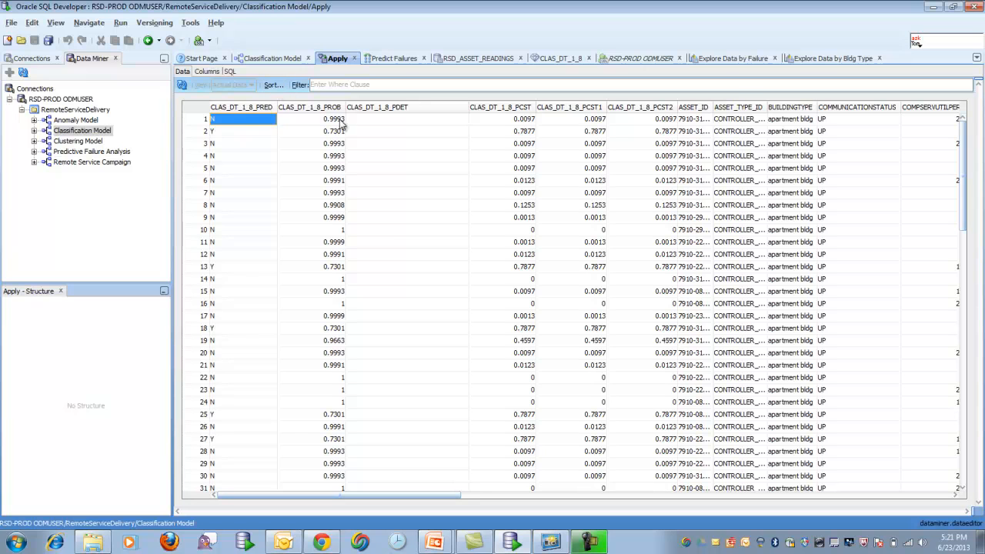
pyautogui.click(271, 85)
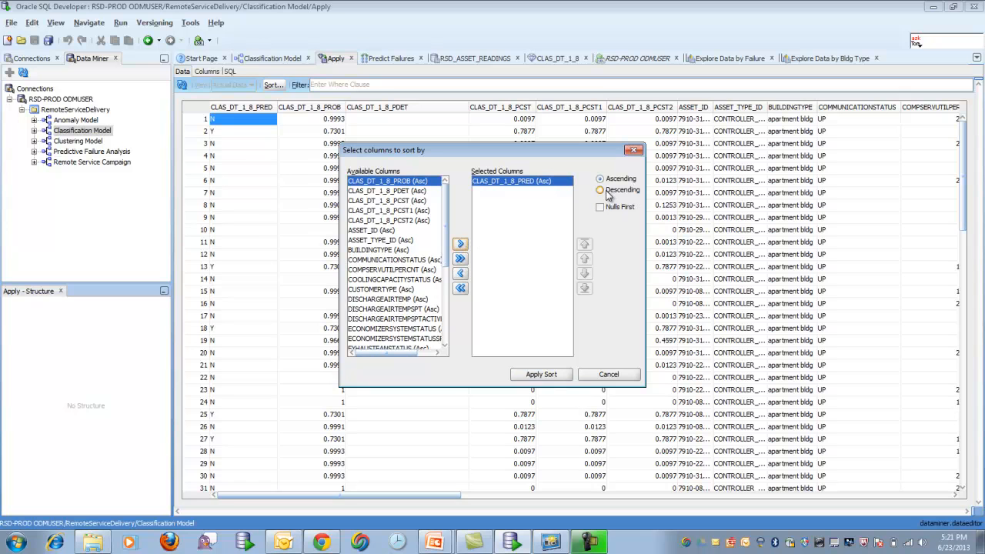
pyautogui.click(600, 191)
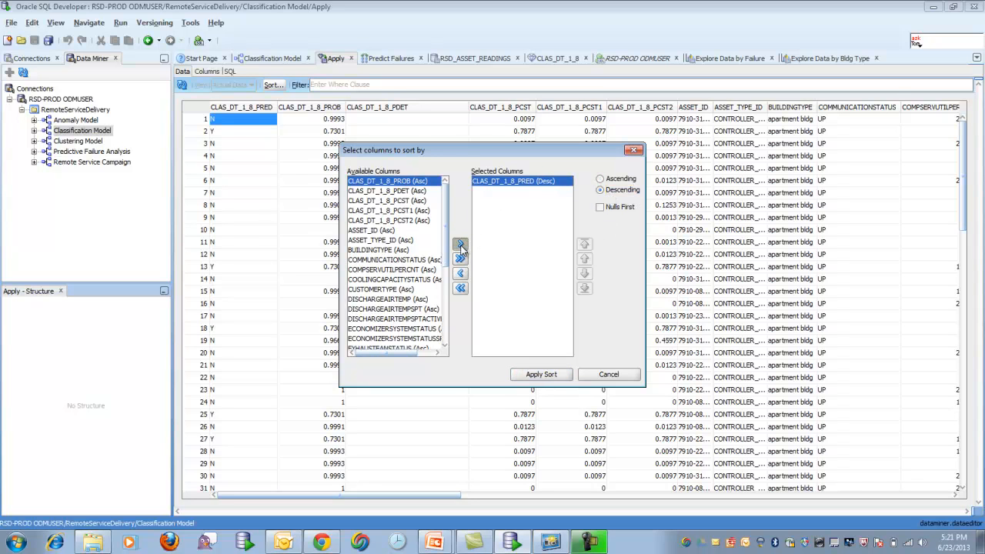
pyautogui.click(540, 374)
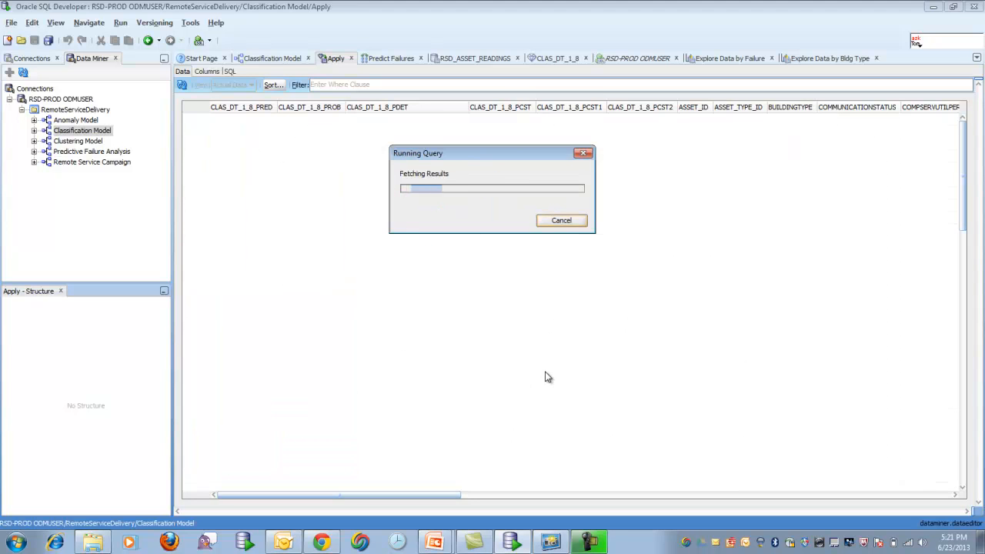
pyautogui.moveTo(547, 370)
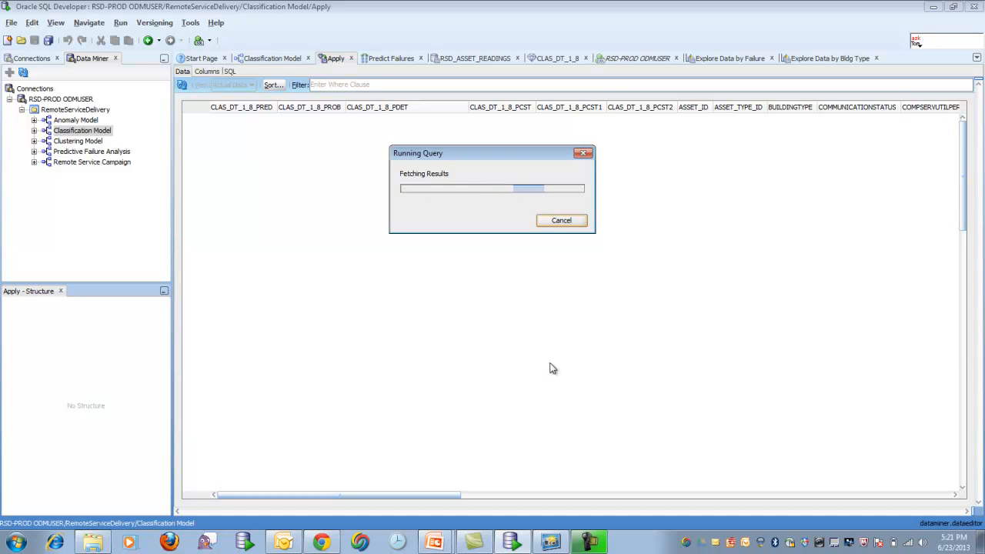
pyautogui.moveTo(555, 370)
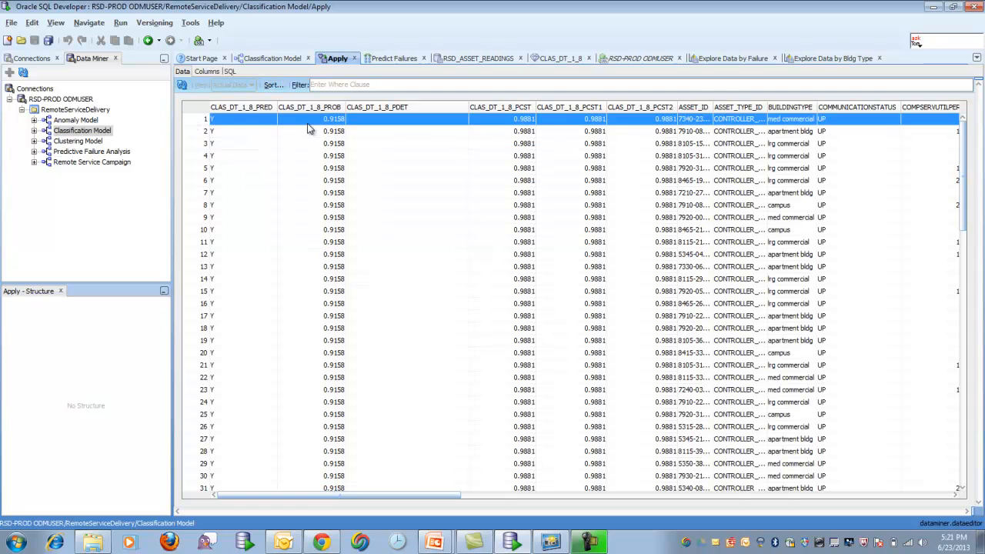
pyautogui.click(204, 204)
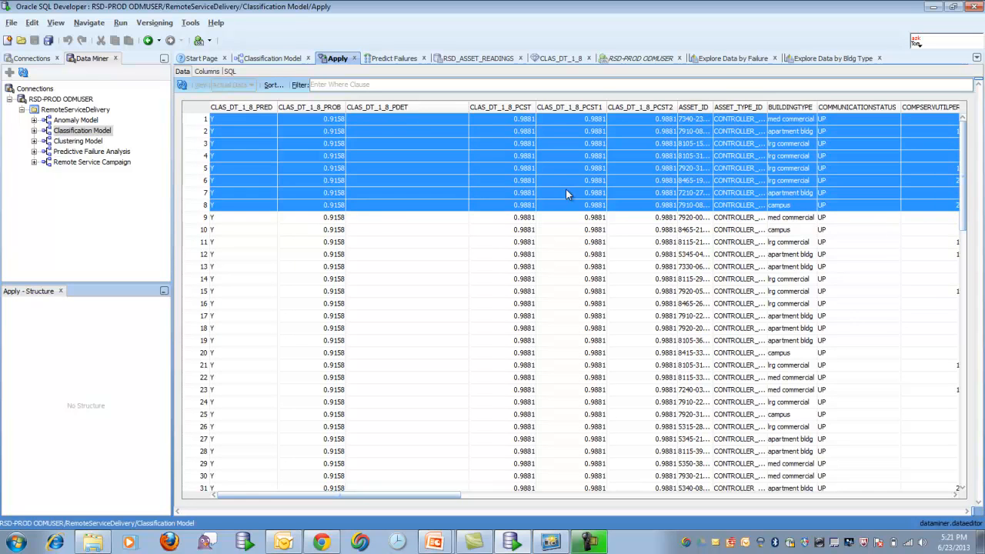
# Step: Deploy the Apply node as a SQL Script to Clipboard and acknowledge the Deploy Code notice
pyautogui.click(277, 59)
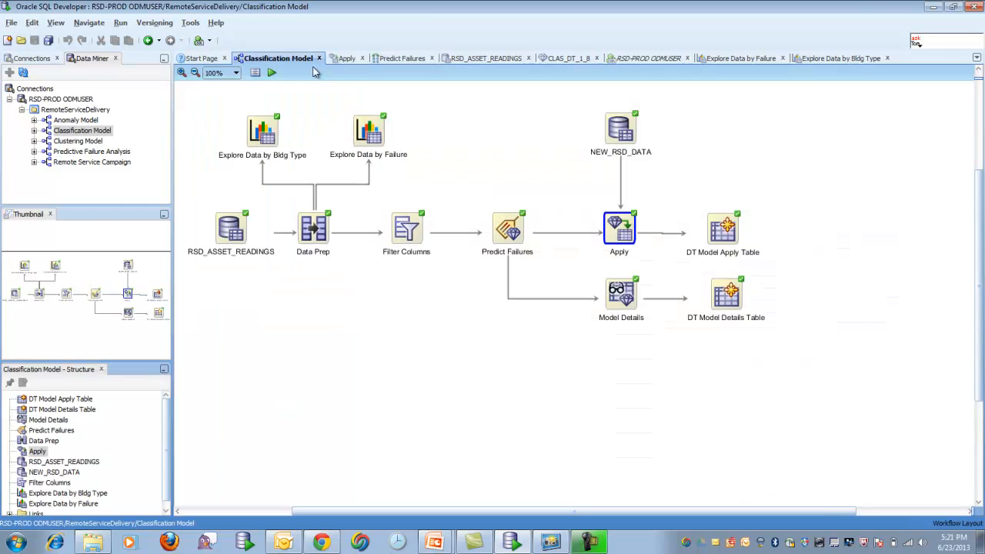
pyautogui.doubleClick(619, 228)
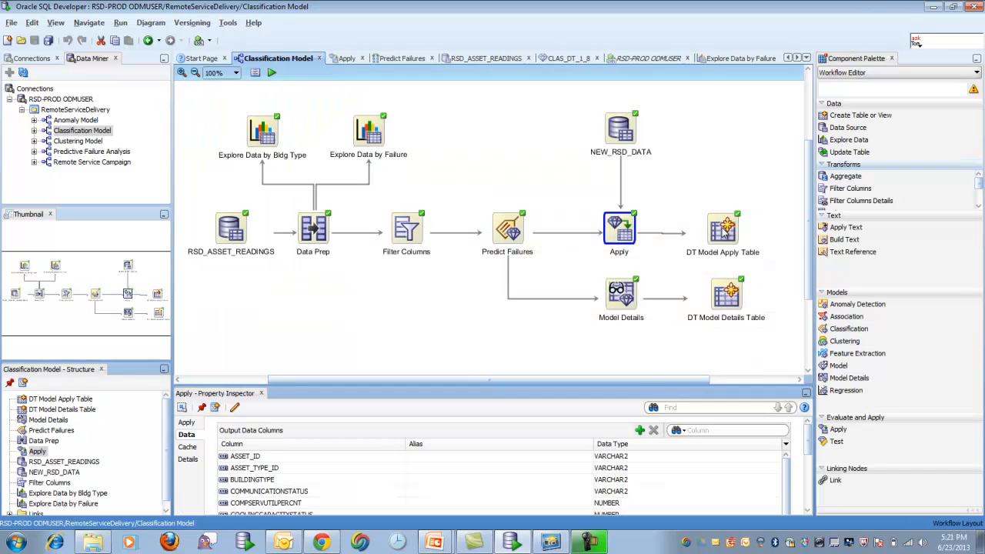
pyautogui.rightClick(619, 227)
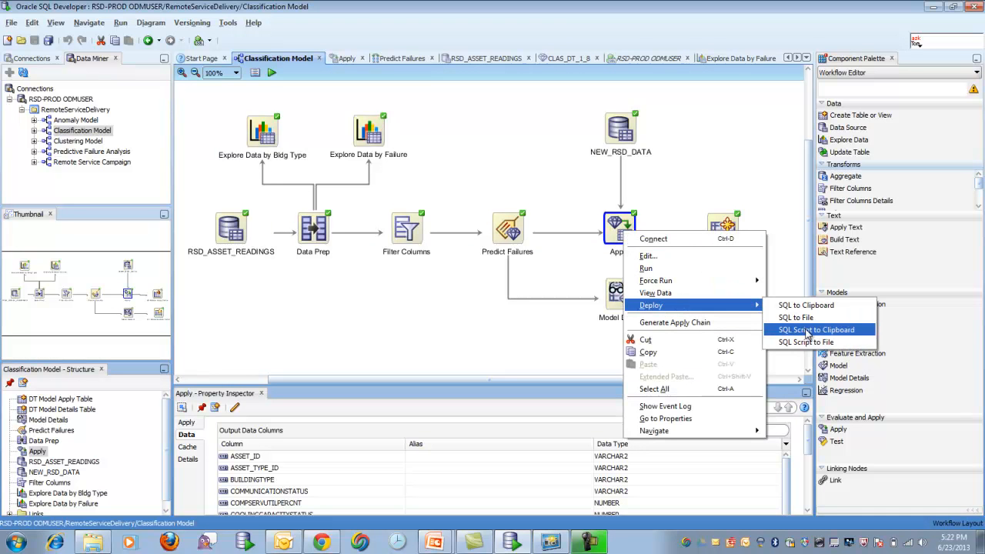
pyautogui.click(816, 329)
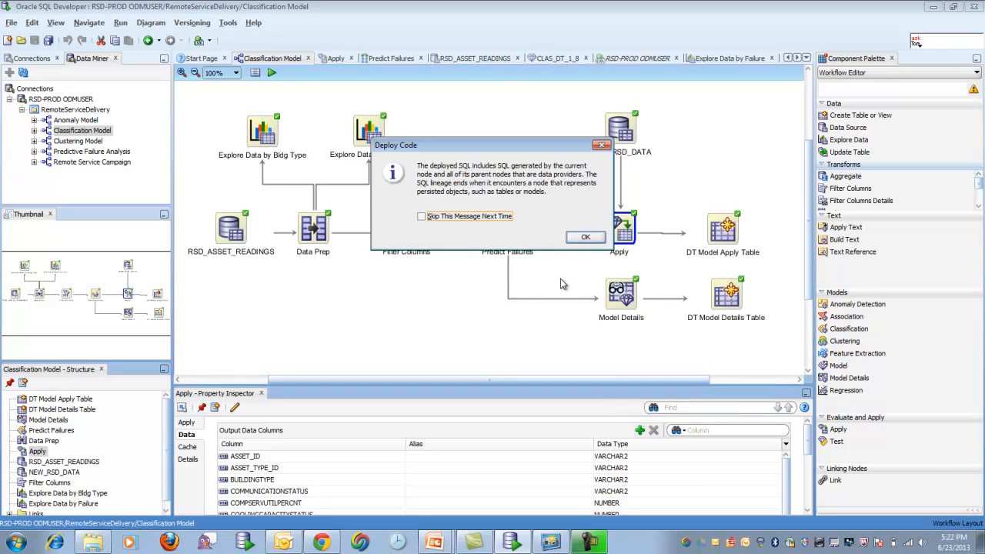
pyautogui.click(585, 237)
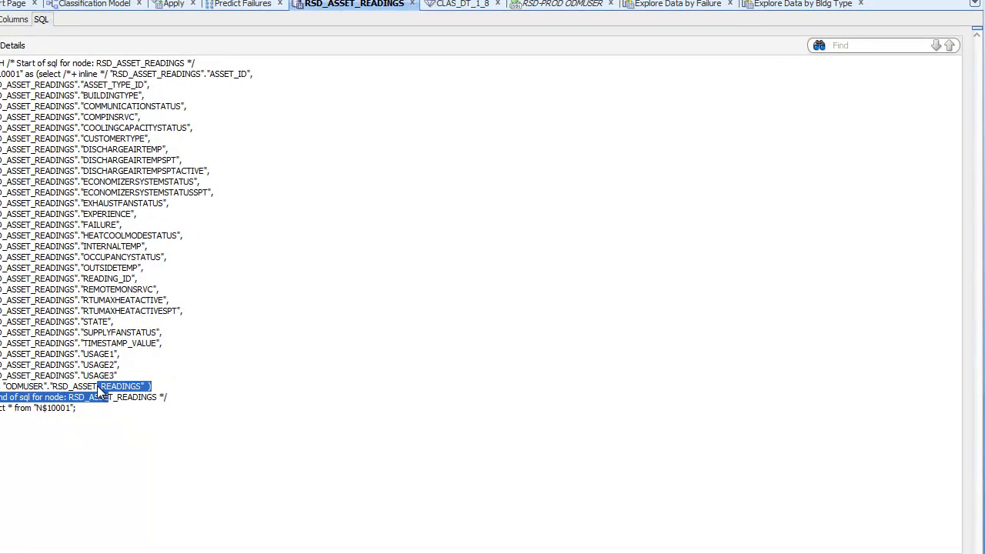
# Step: Run the pasted Apply script in the RSD-PROD ODMUSER worksheet, review the prediction rows, return to the workflow
pyautogui.click(554, 3)
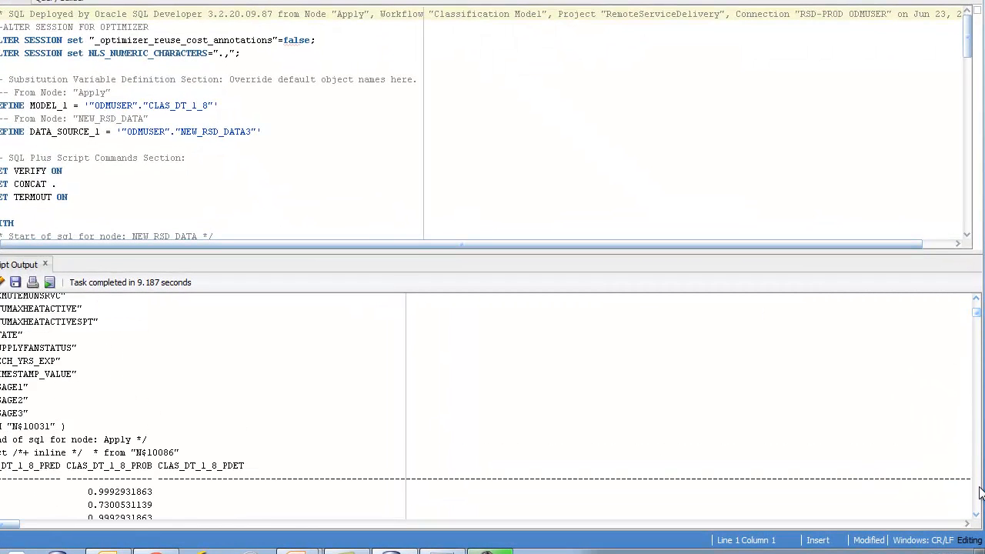
pyautogui.scroll(-3)
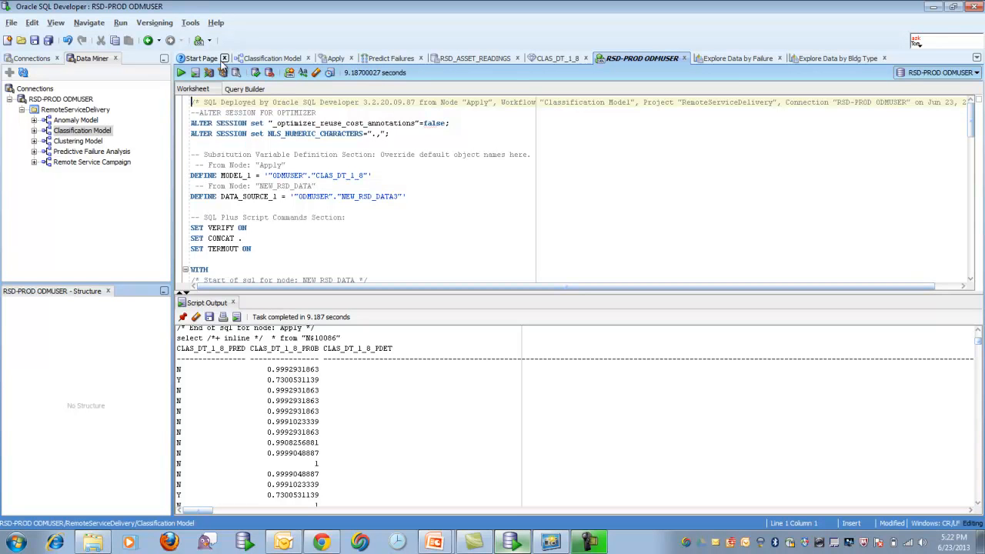
pyautogui.click(277, 58)
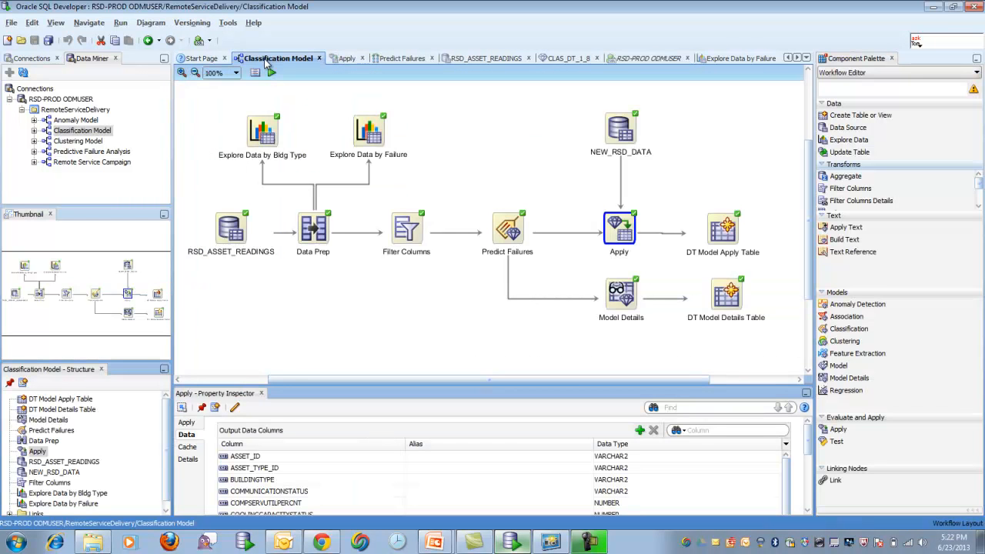